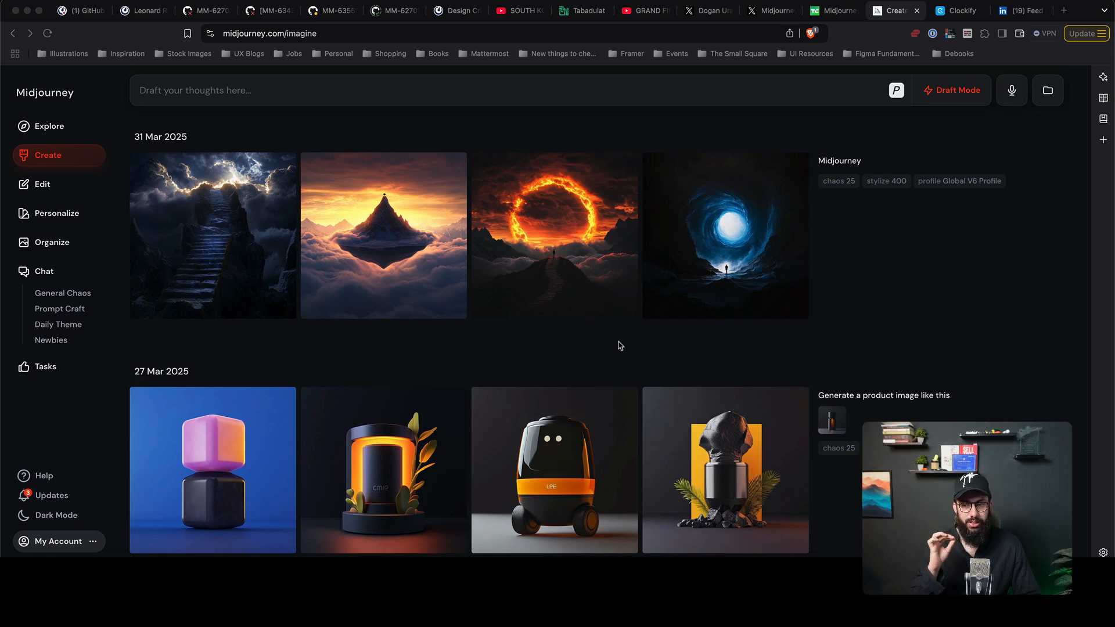
mouse_move(814, 283)
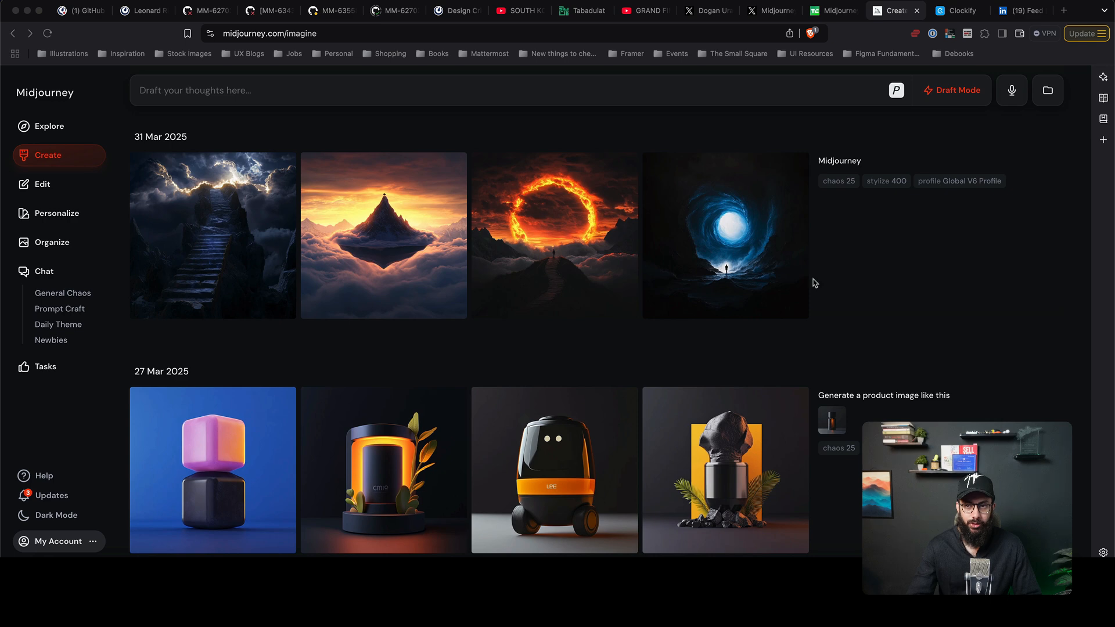
Step: Open personalization settings to confirm the Global V7 profile is the default
left_click(896, 90)
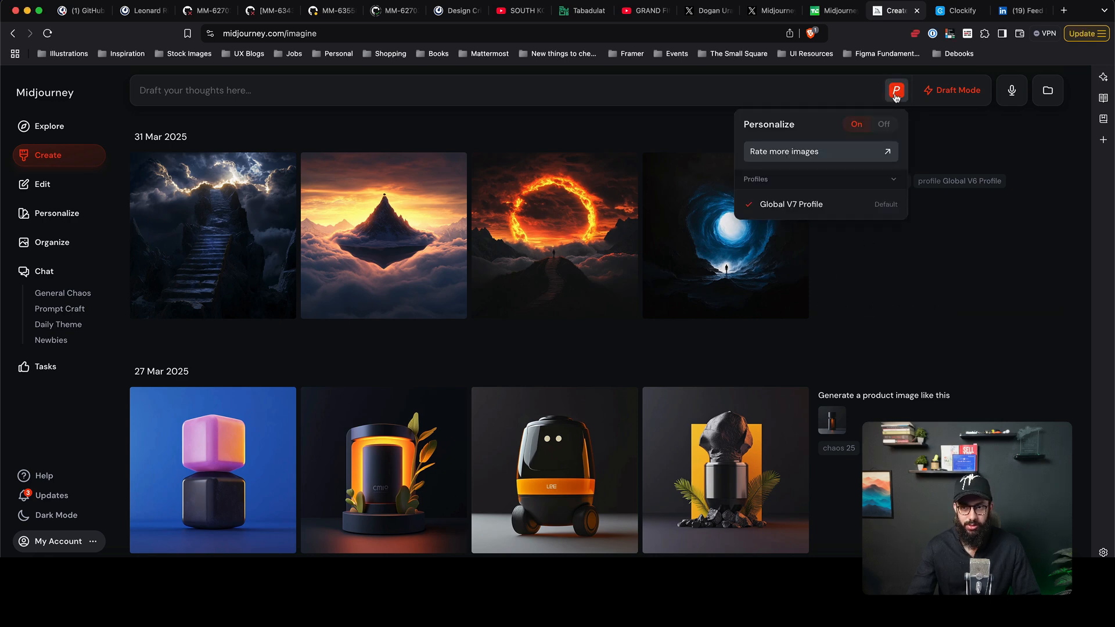
mouse_move(807, 209)
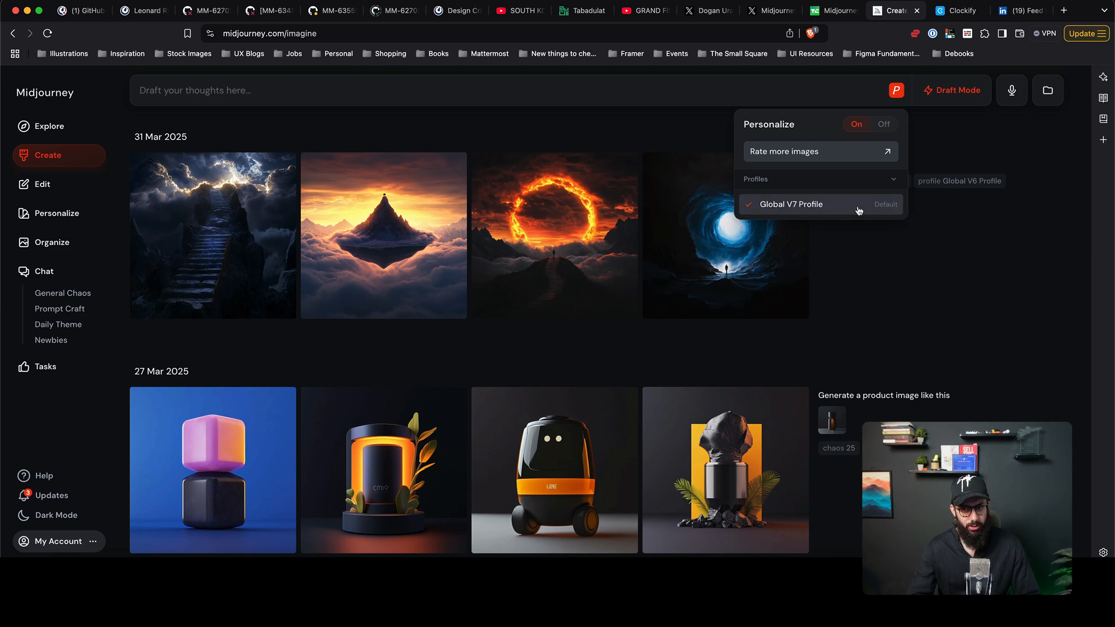
mouse_move(823, 210)
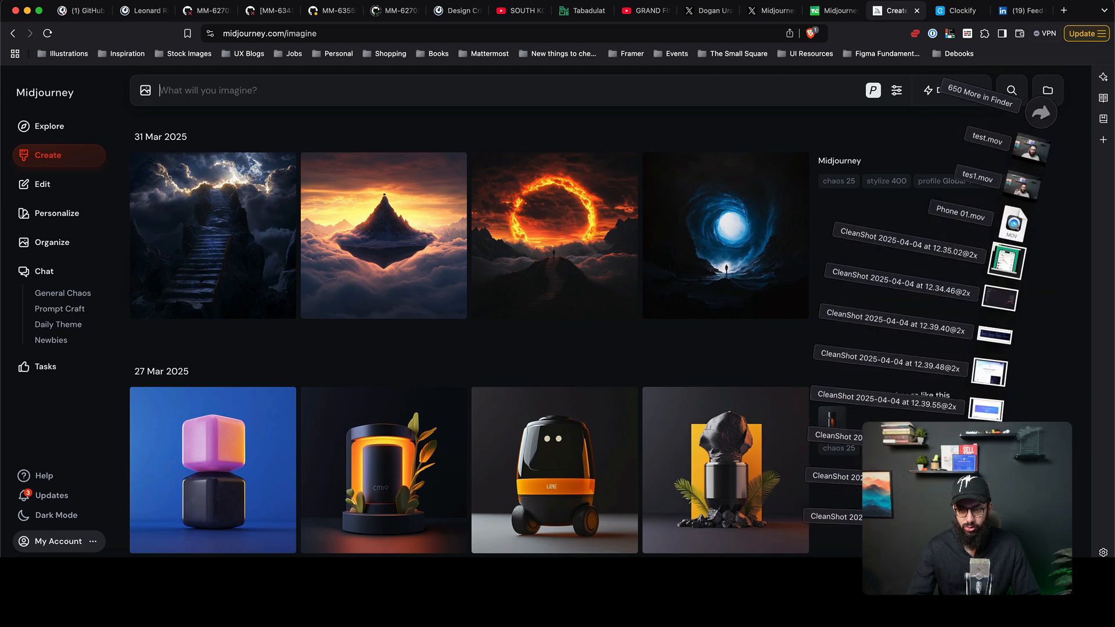
Step: Open the 'Welcome to Draft Mode' screenshot in Preview
left_click(935, 90)
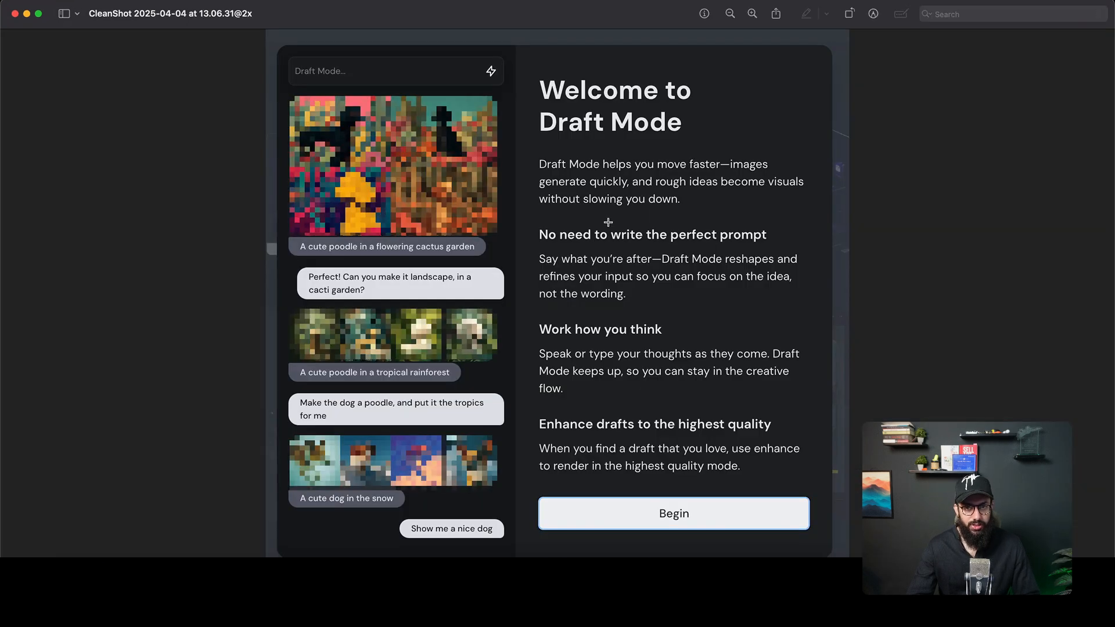
mouse_move(582, 185)
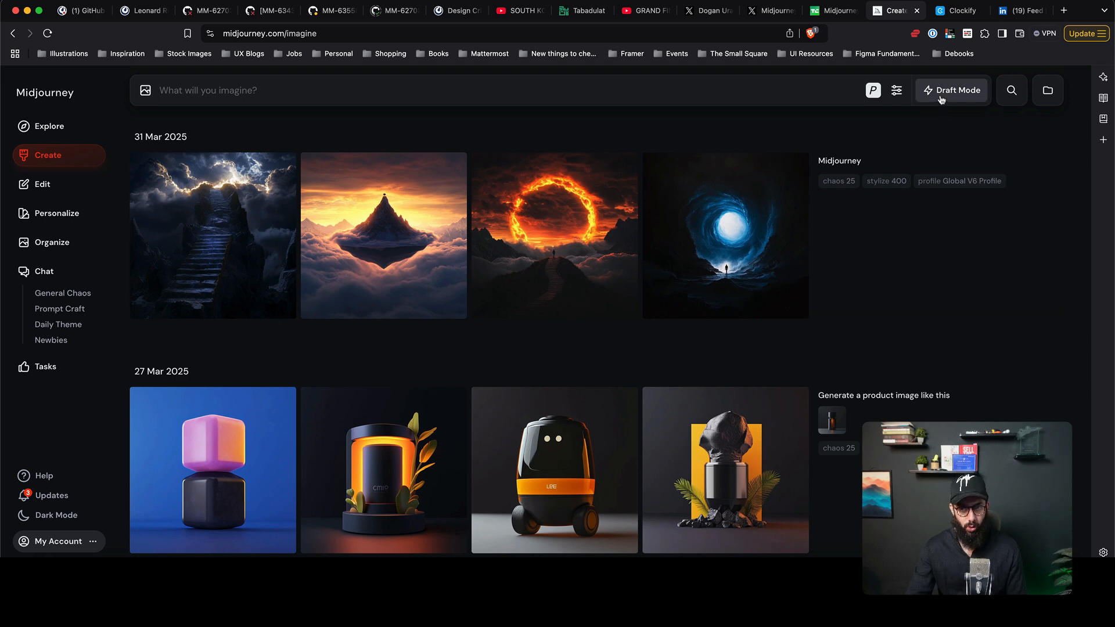
left_click(896, 90)
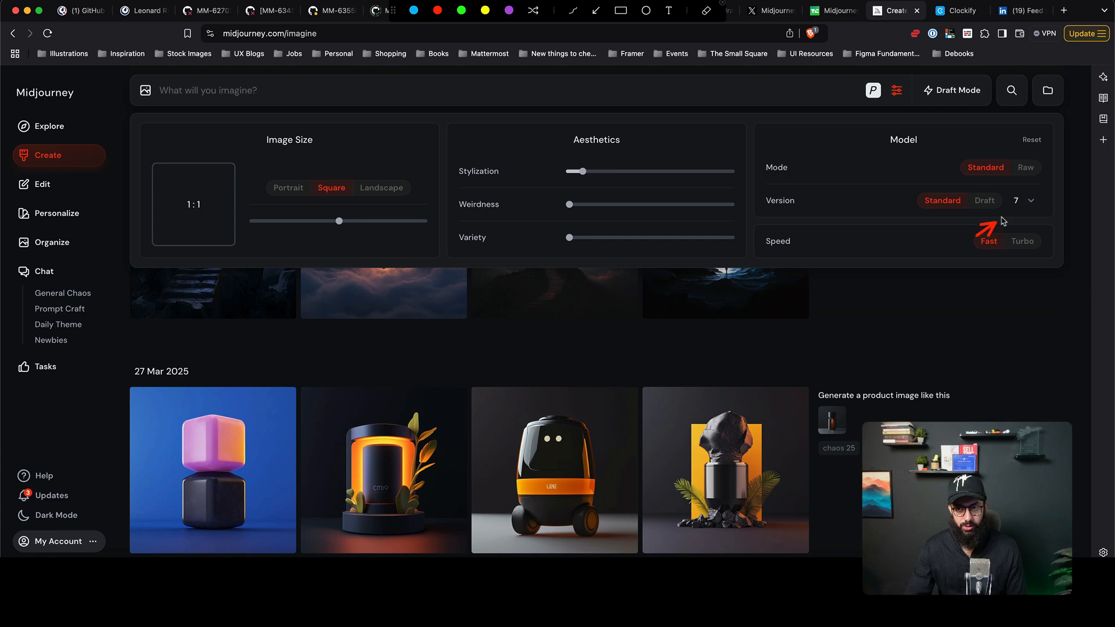
left_click(1022, 199)
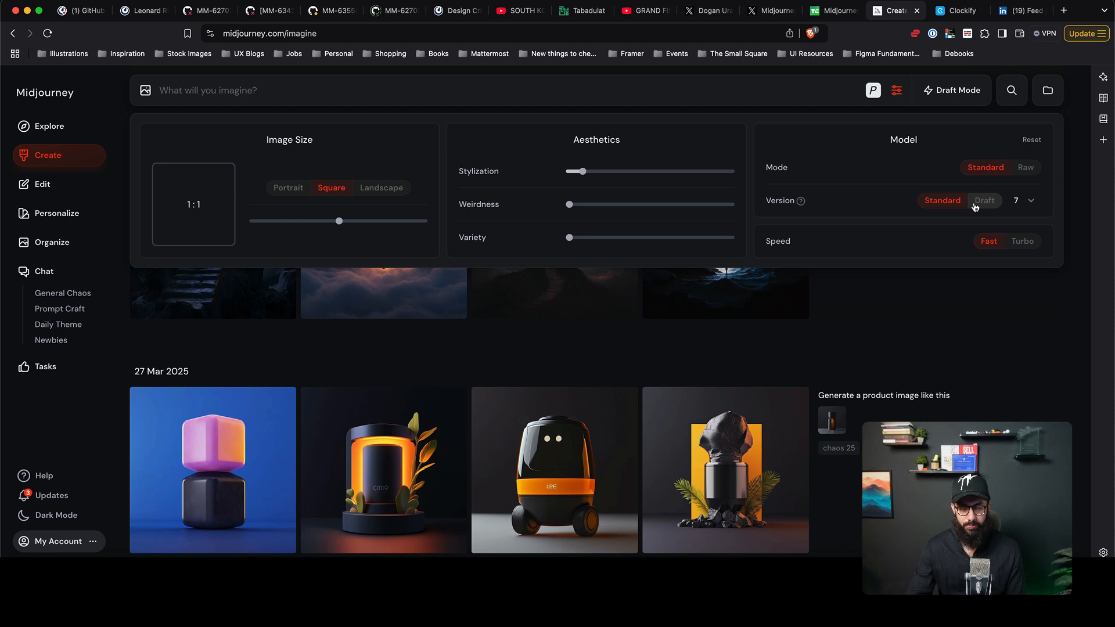
mouse_move(362, 190)
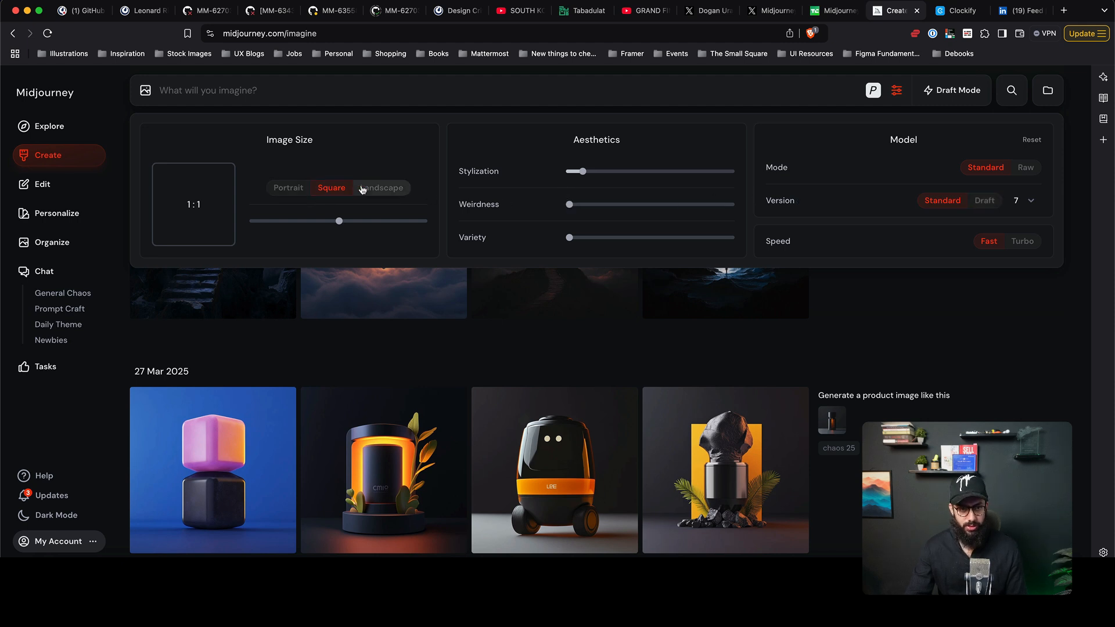
mouse_move(369, 197)
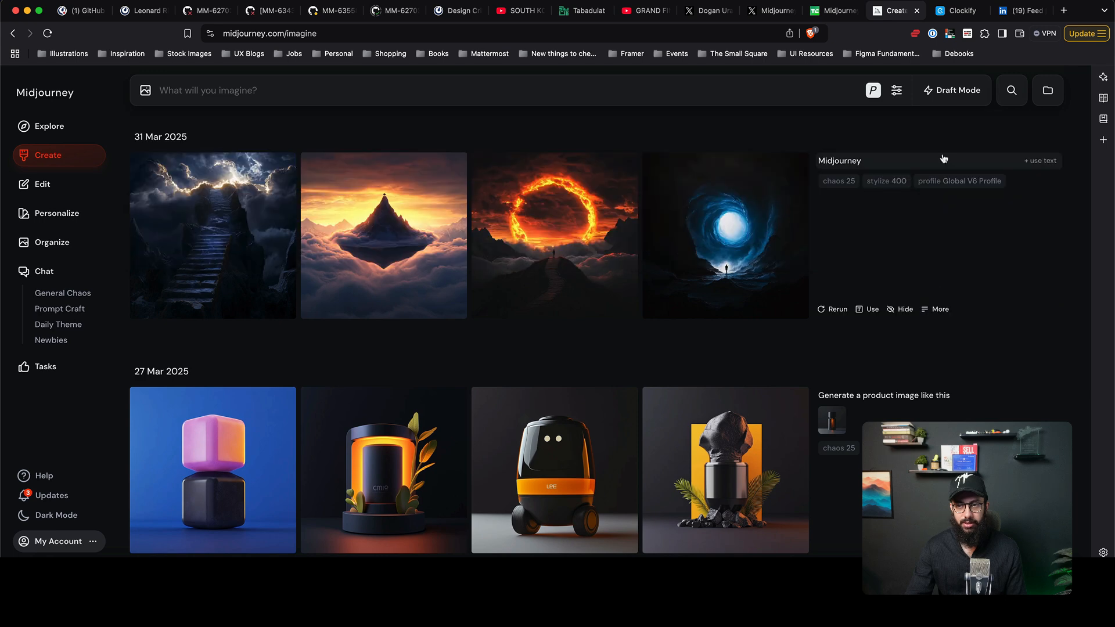
Step: Confirm the Global V7 personalization profile and switch Draft Mode back on
left_click(872, 90)
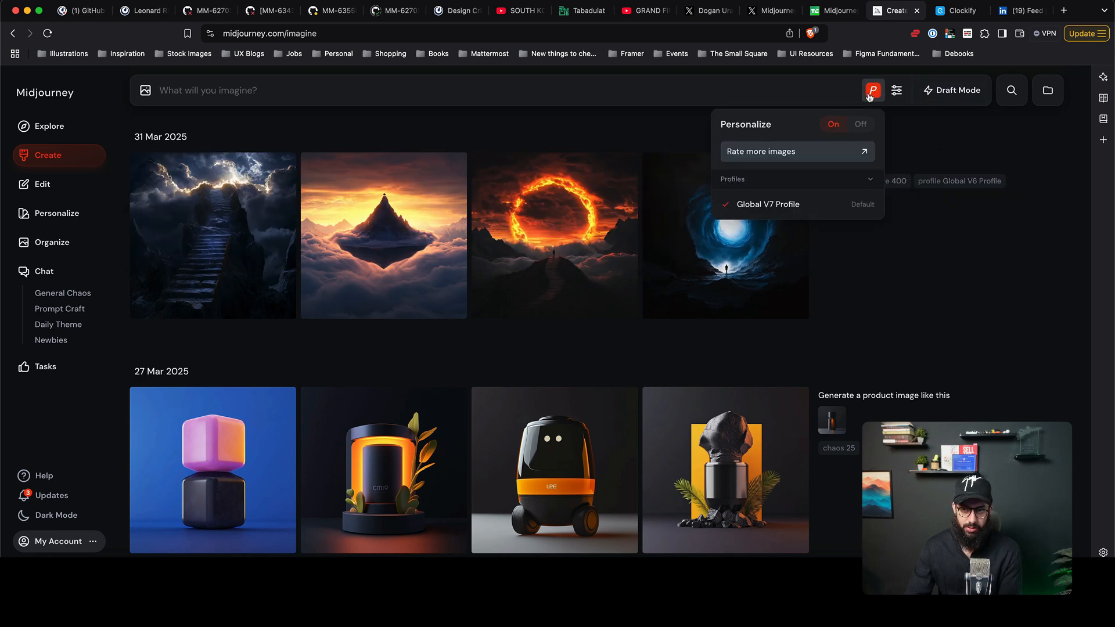
mouse_move(796, 204)
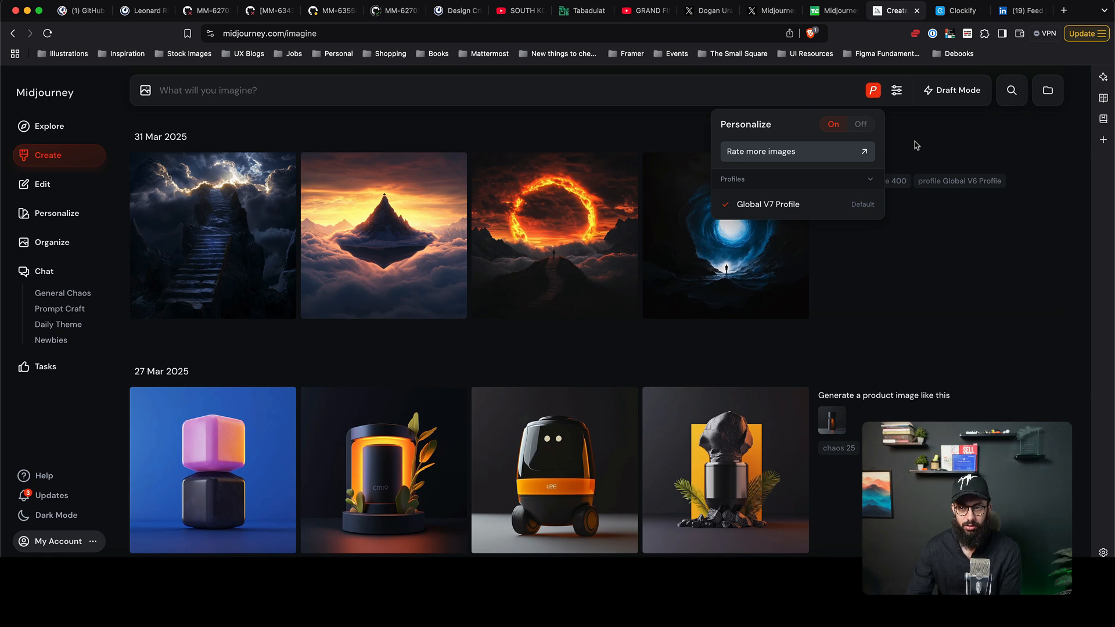
left_click(950, 91)
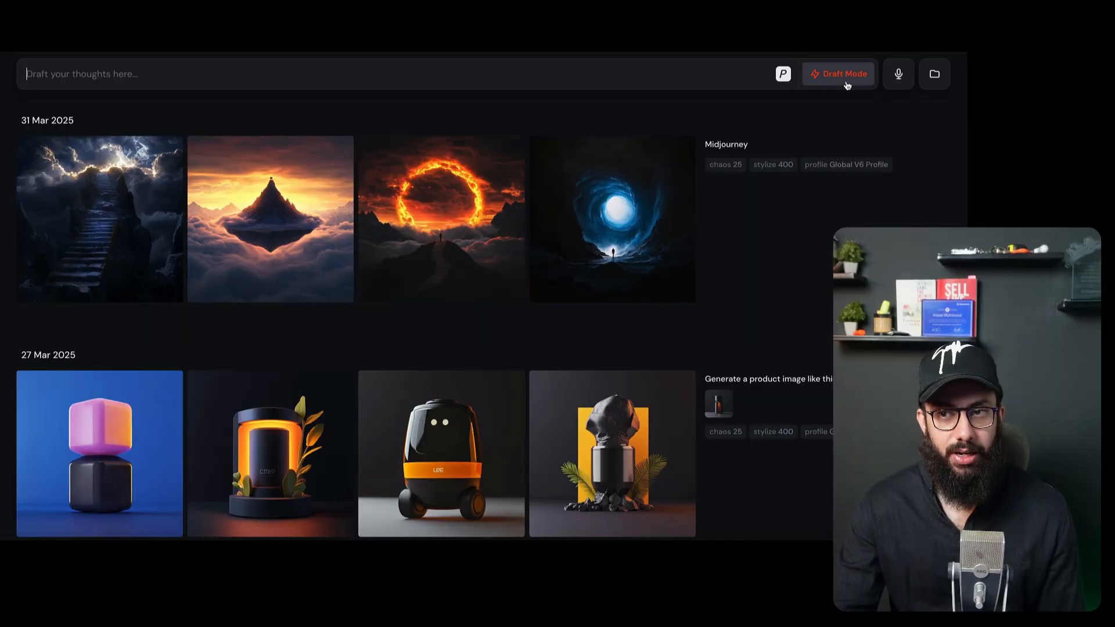
mouse_move(898, 73)
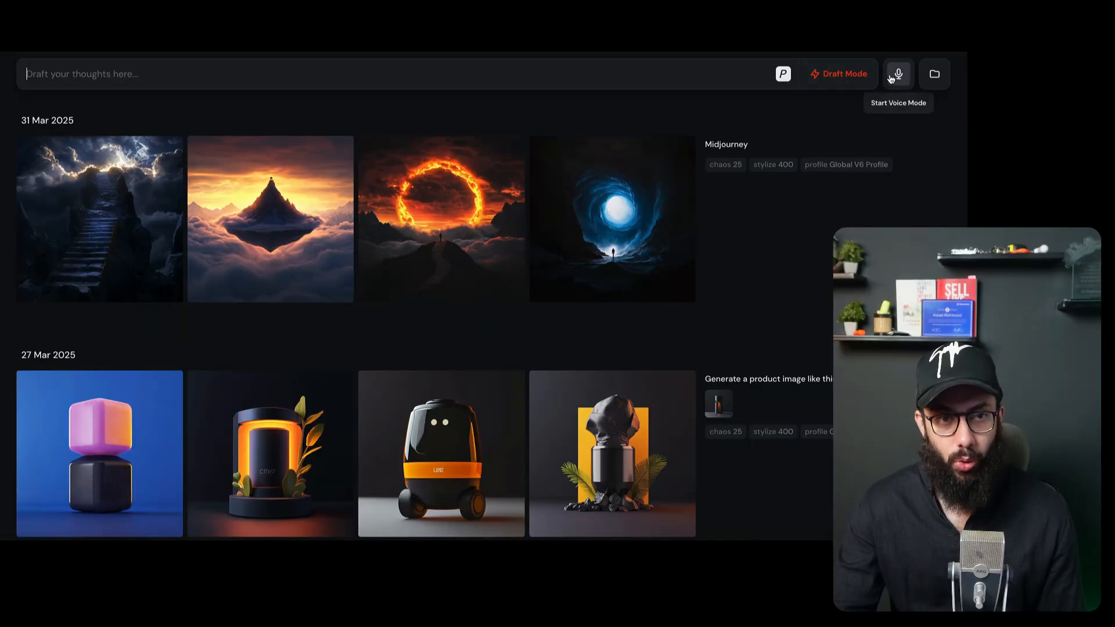
mouse_move(887, 80)
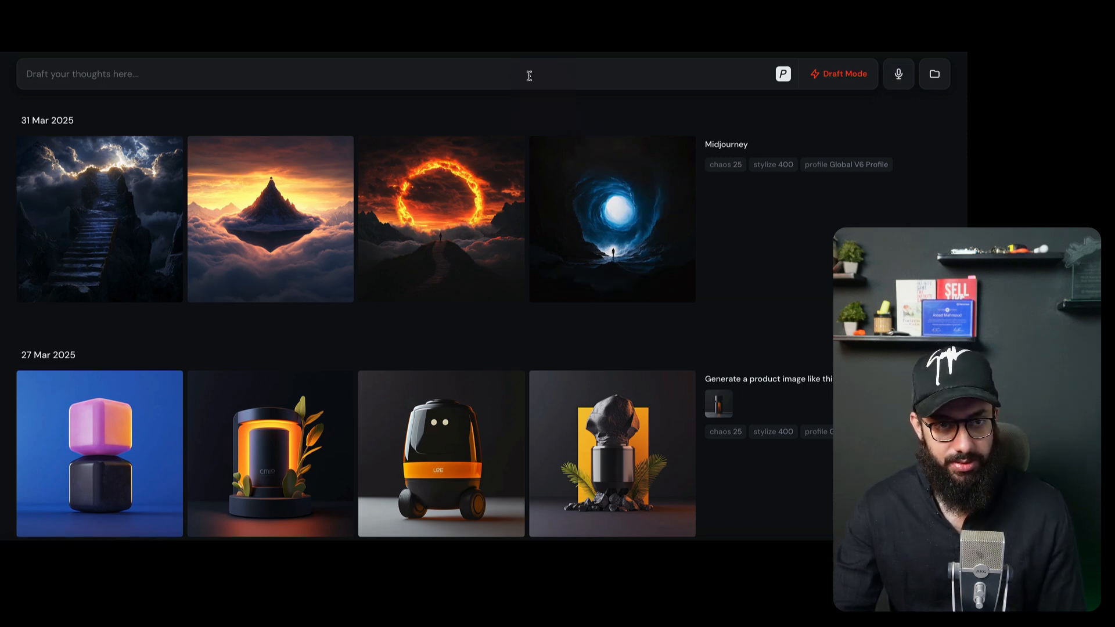
mouse_move(541, 154)
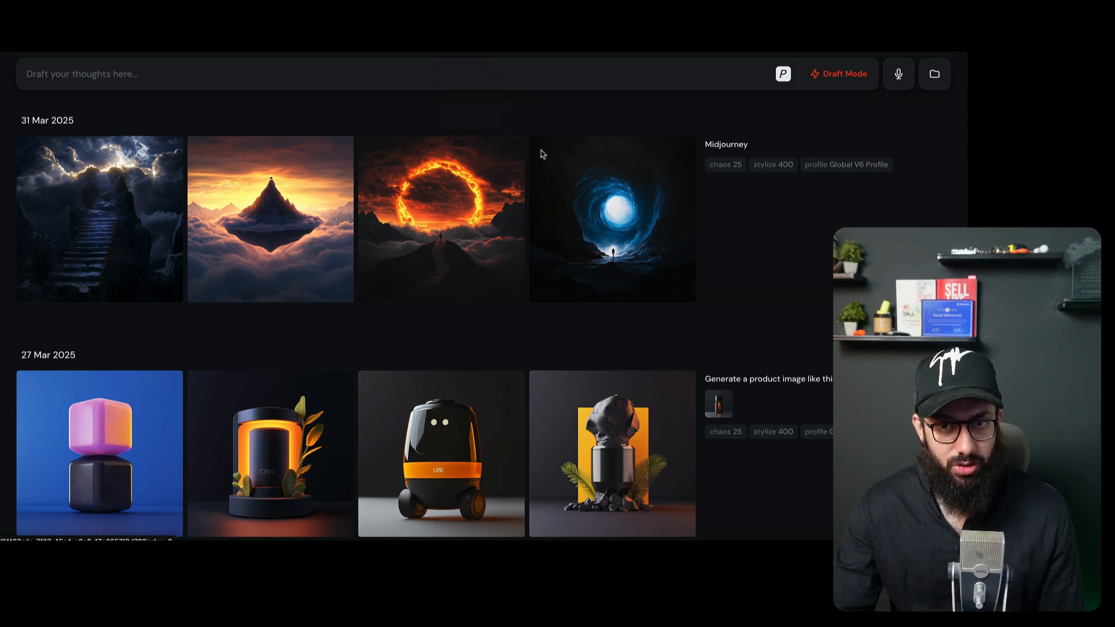
mouse_move(844, 83)
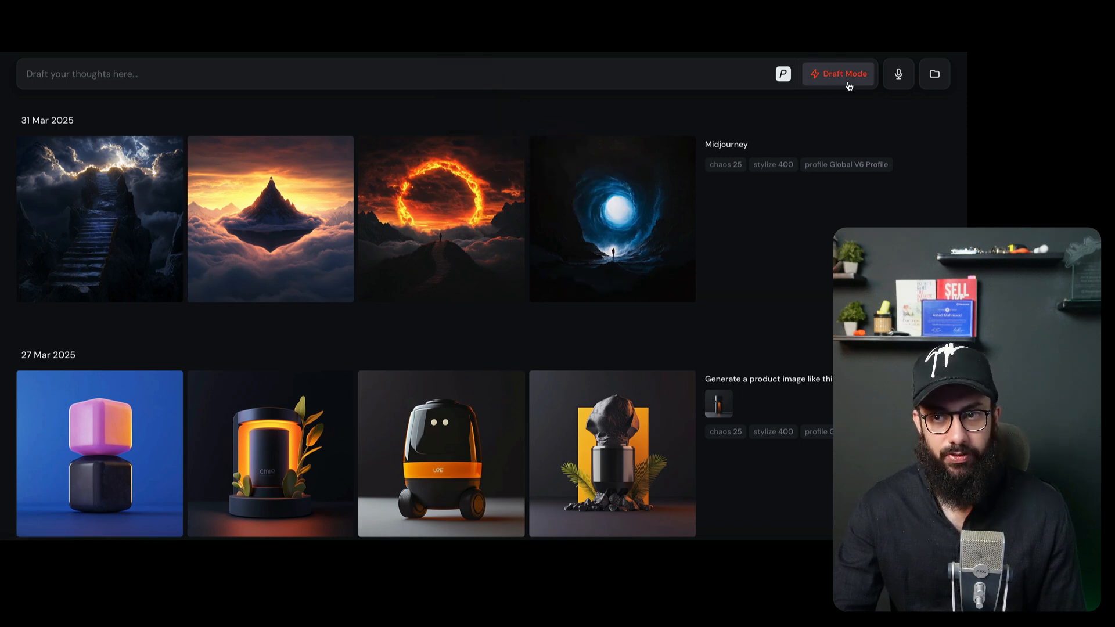
left_click(32, 73)
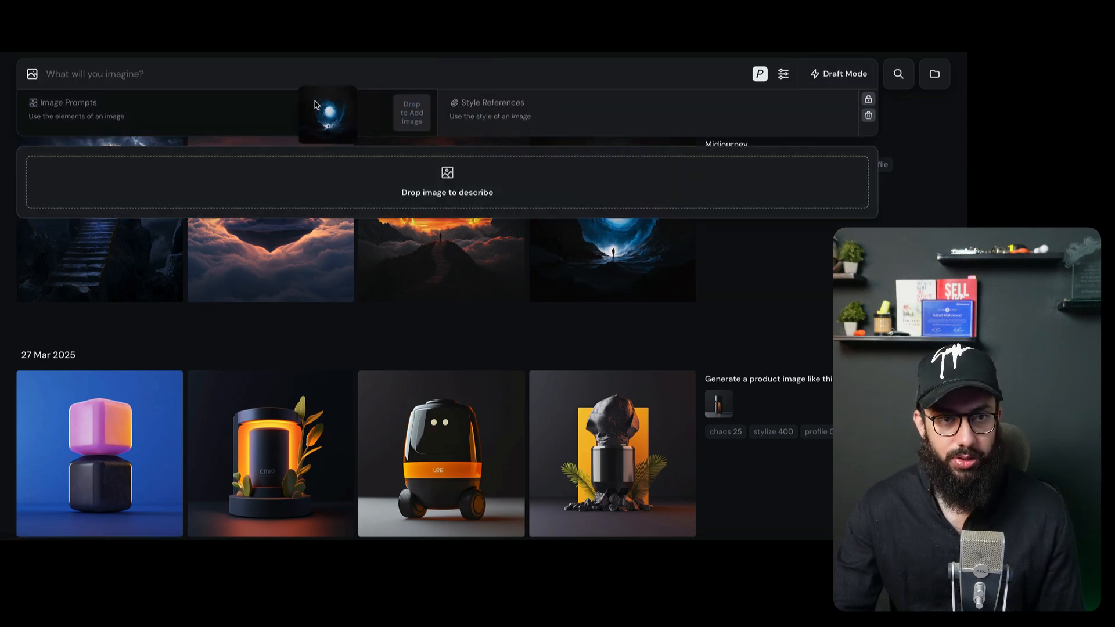
left_click_drag(327, 114, 487, 146)
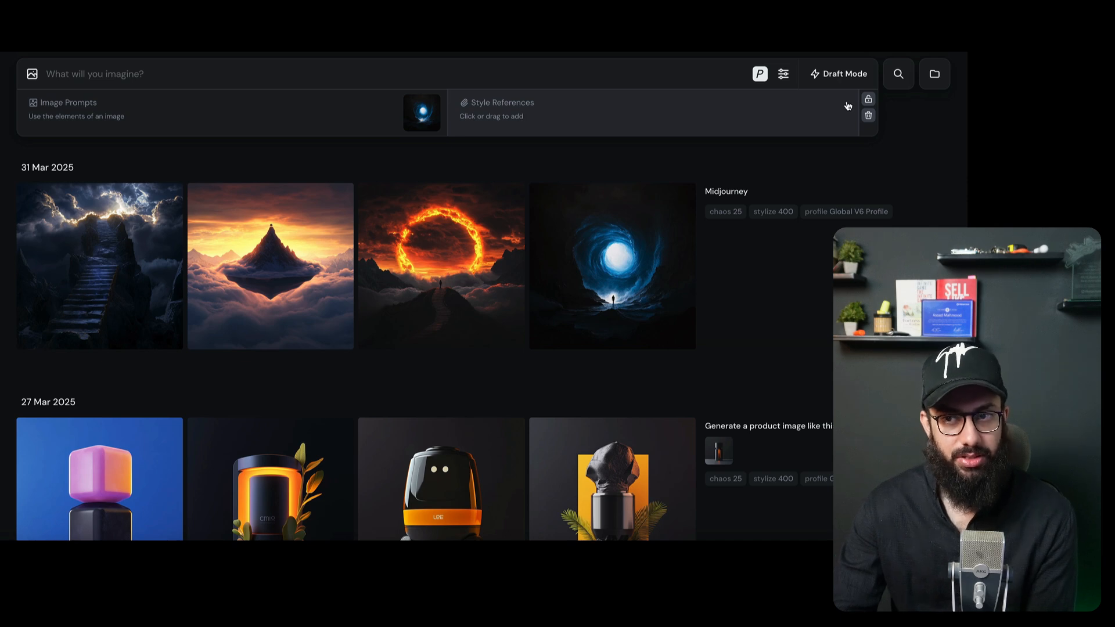
left_click(839, 73)
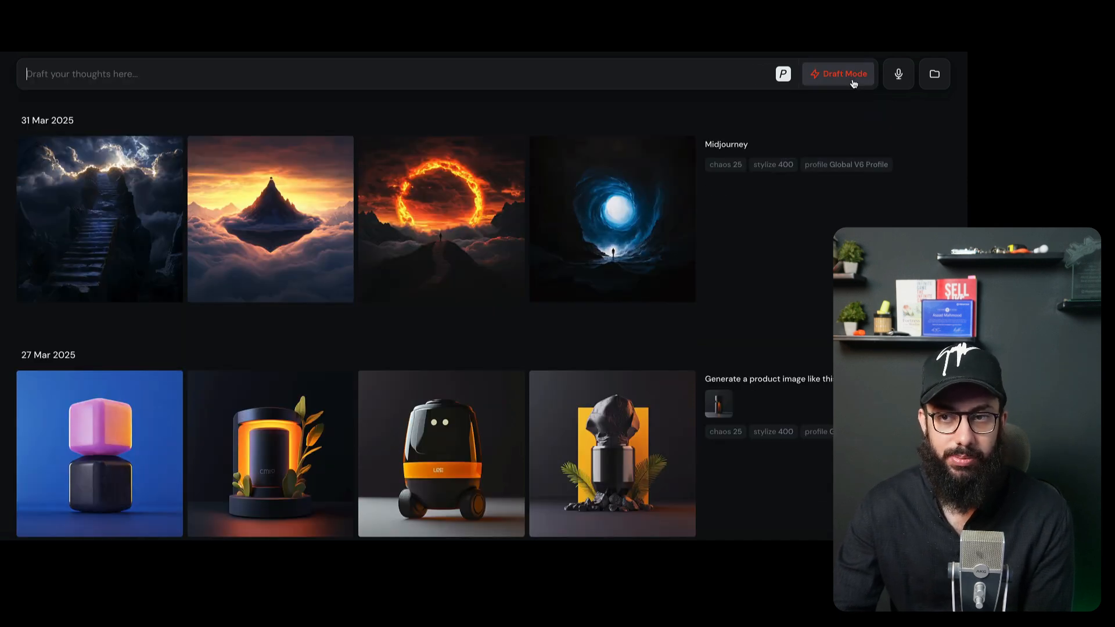
mouse_move(479, 84)
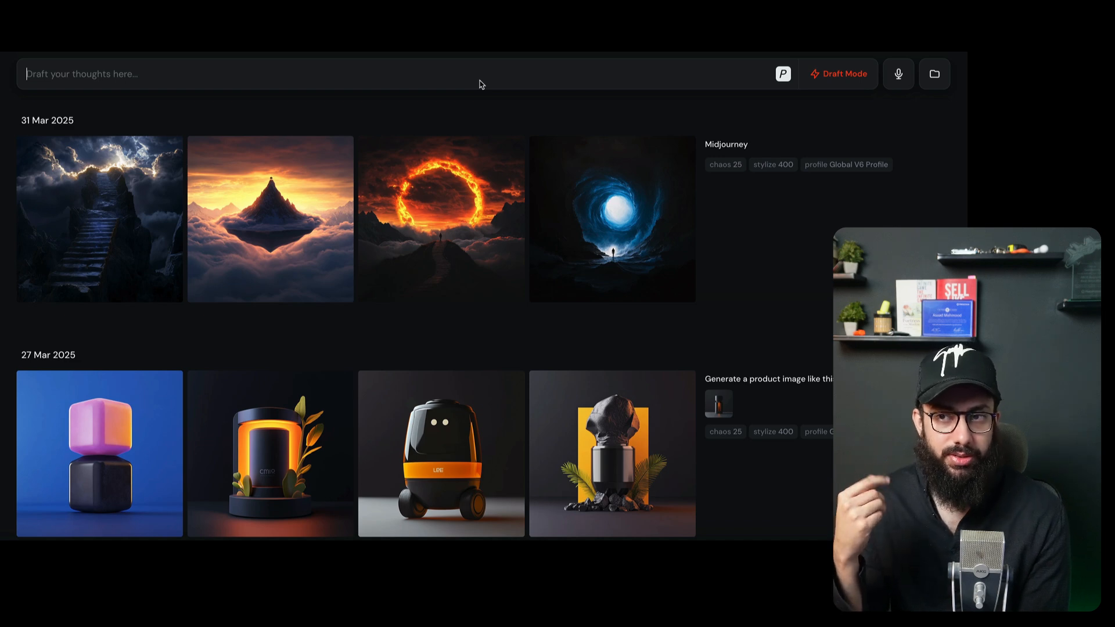
mouse_move(898, 73)
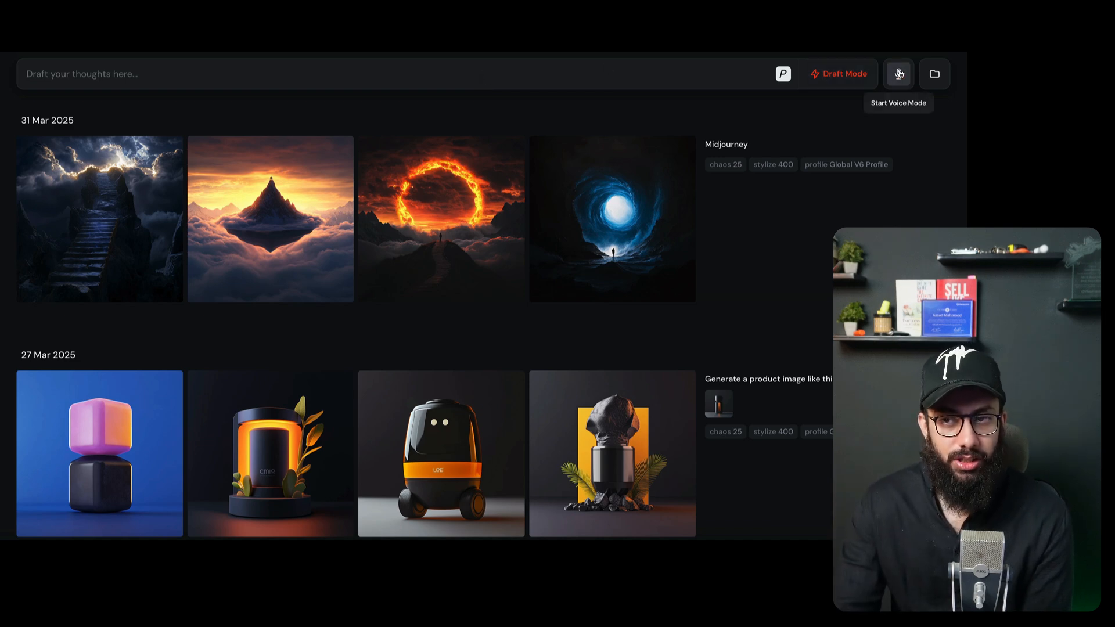
Step: Dictate the 'dark, mesmerizing portal' prompt by voice to generate a Draft grid
left_click(898, 73)
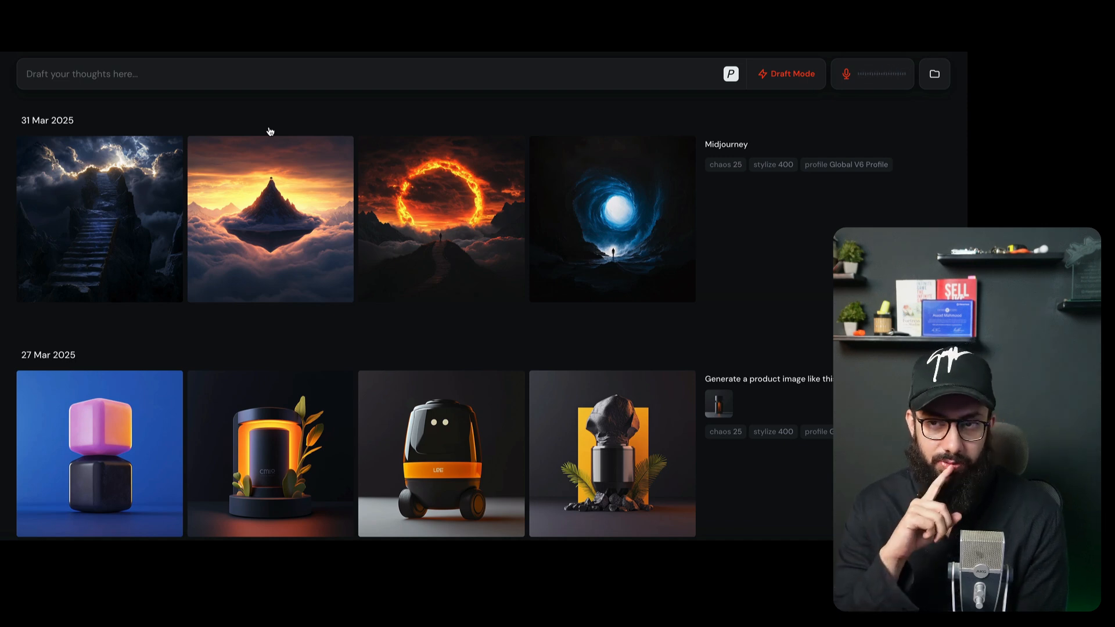
left_click(846, 74)
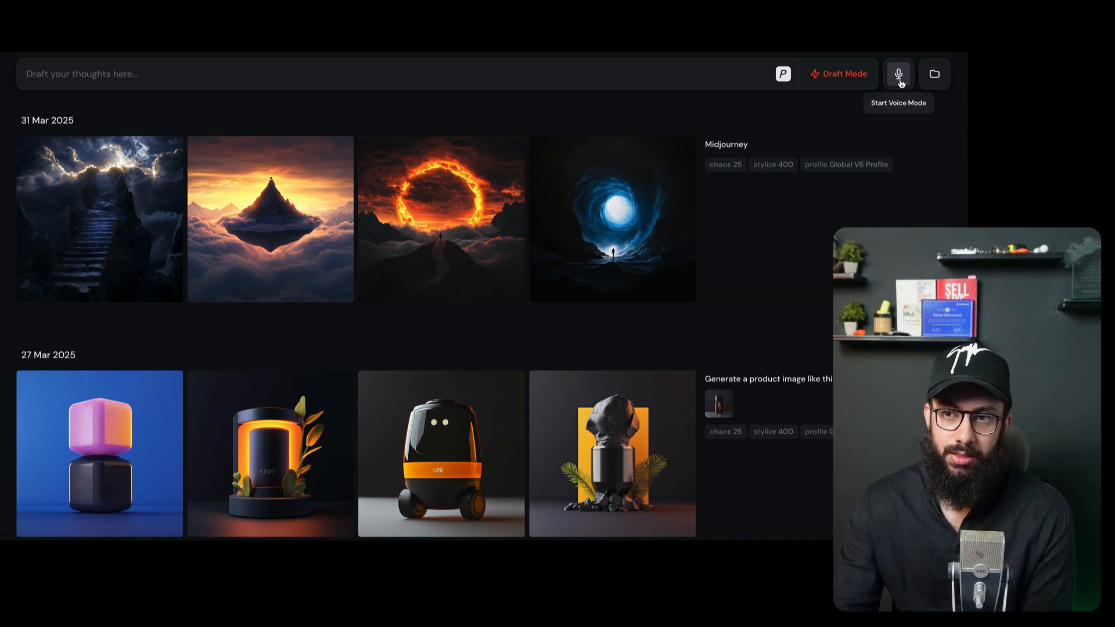
left_click(898, 73)
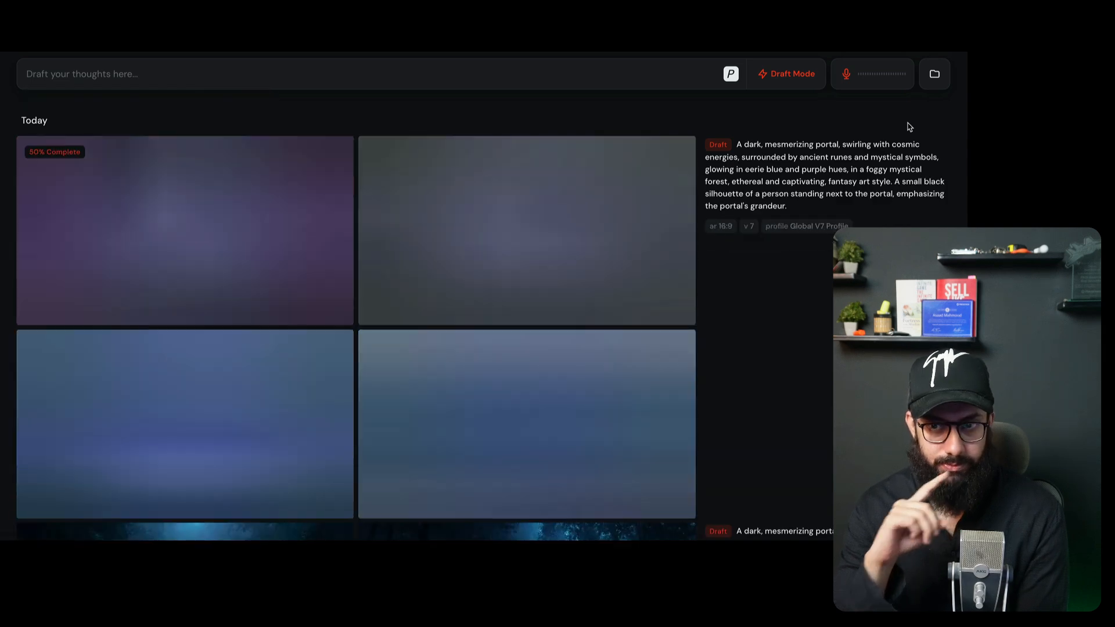
left_click(846, 74)
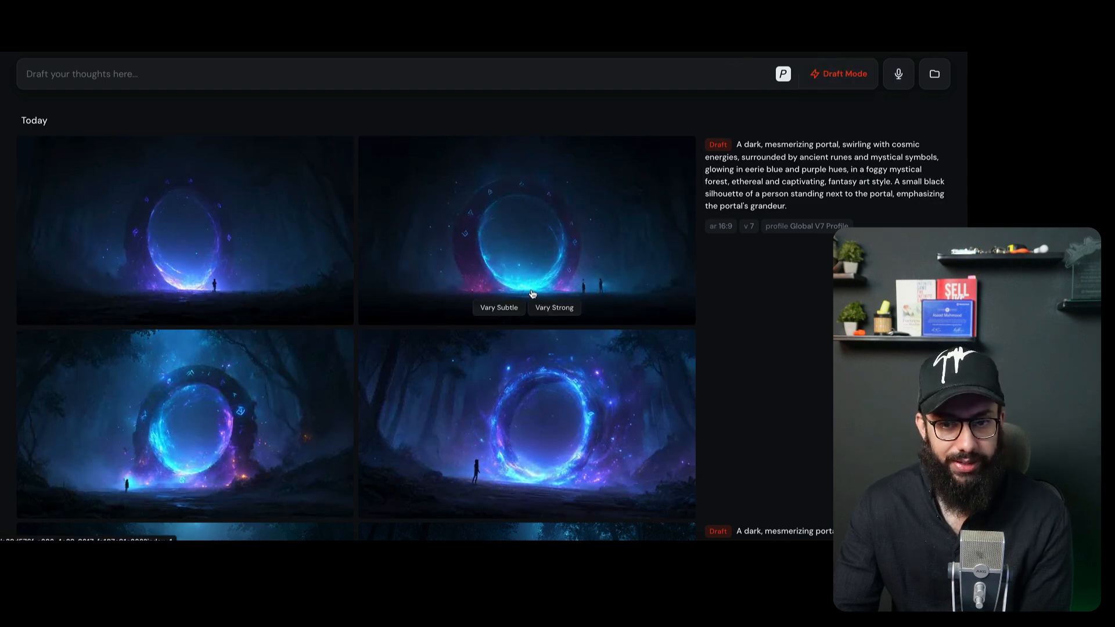
mouse_move(471, 383)
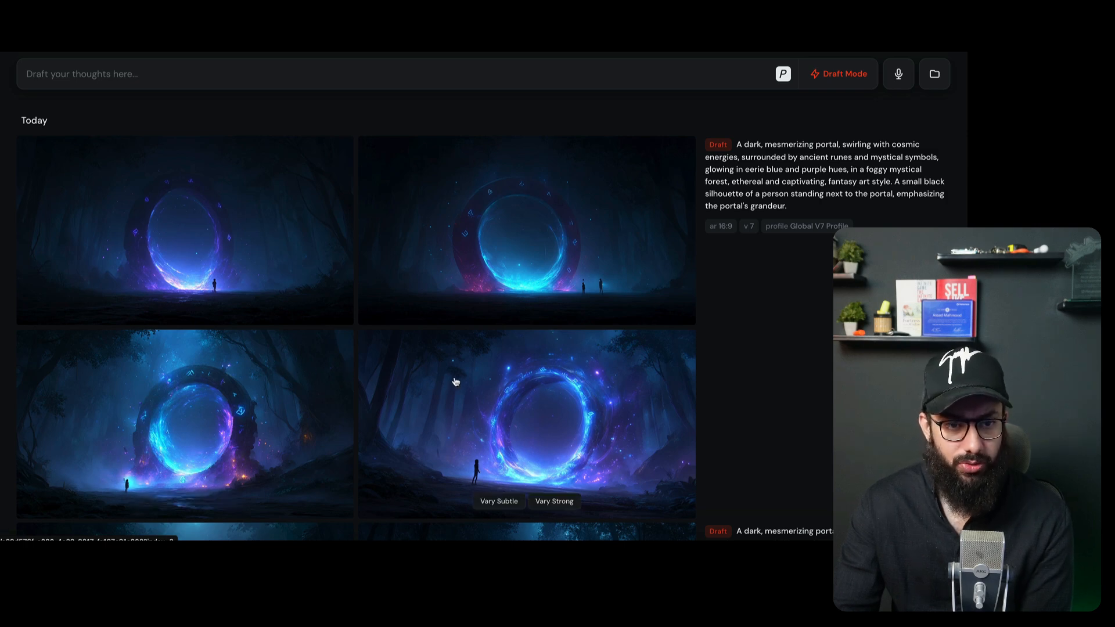
mouse_move(618, 250)
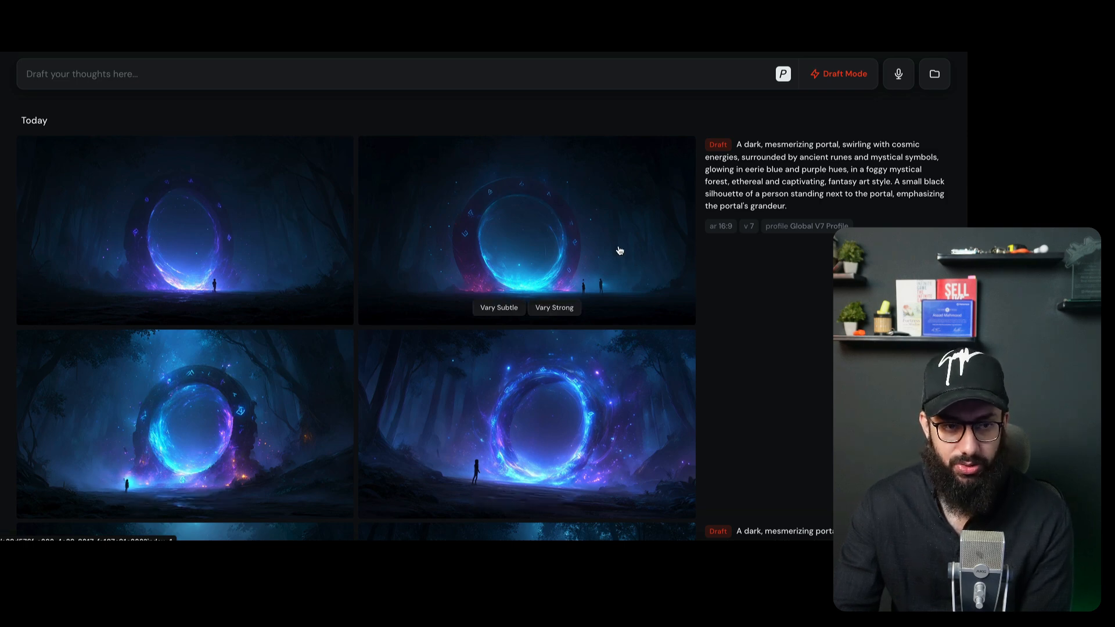
mouse_move(787, 156)
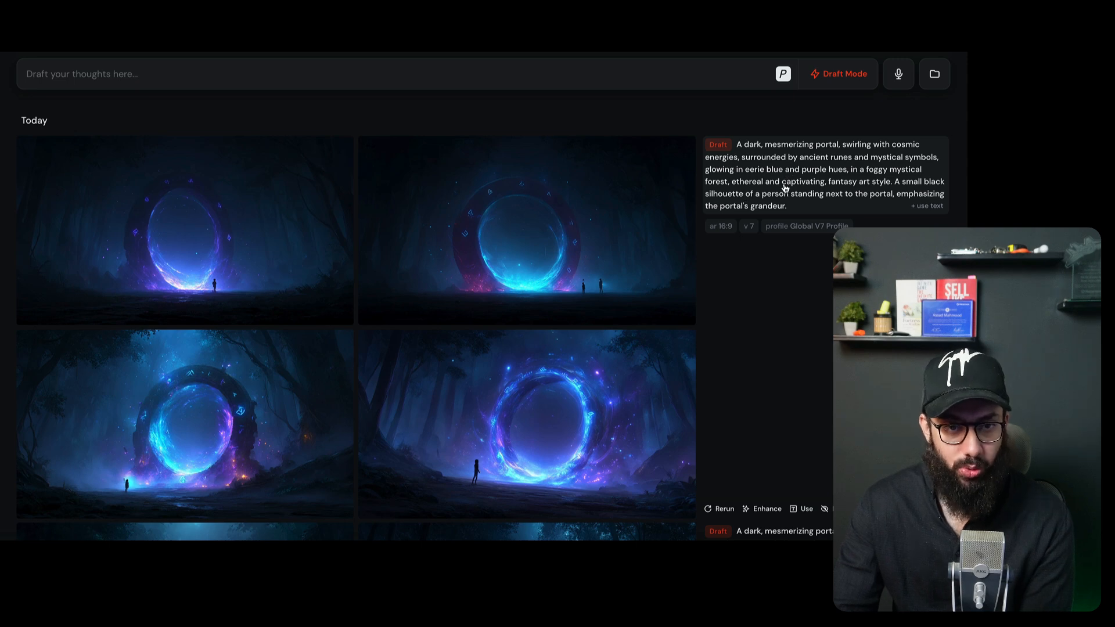
mouse_move(899, 108)
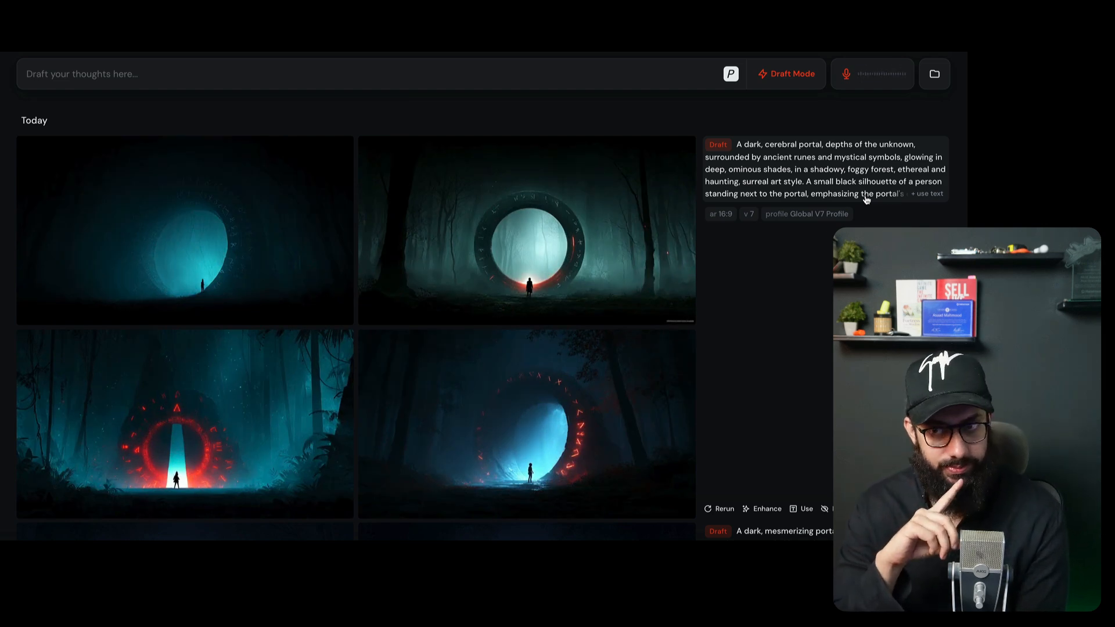
Step: End voice dictation of the 'dark, cerebral portal' prompt
left_click(719, 509)
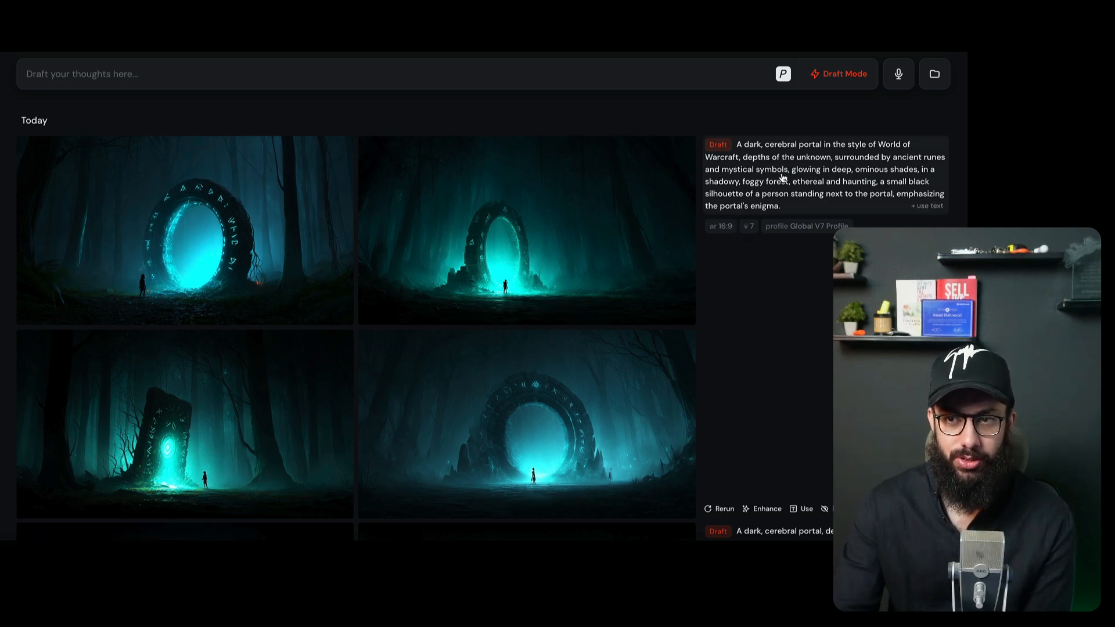
Step: Dictate World of Warcraft and underwater portal prompt variations by voice
left_click(897, 73)
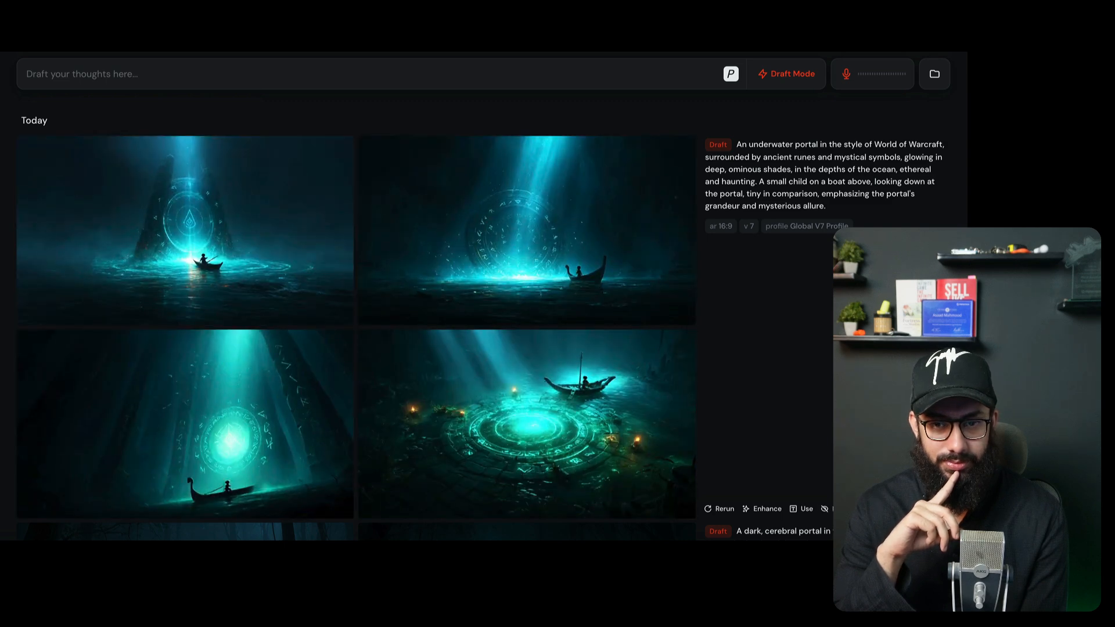
left_click(845, 73)
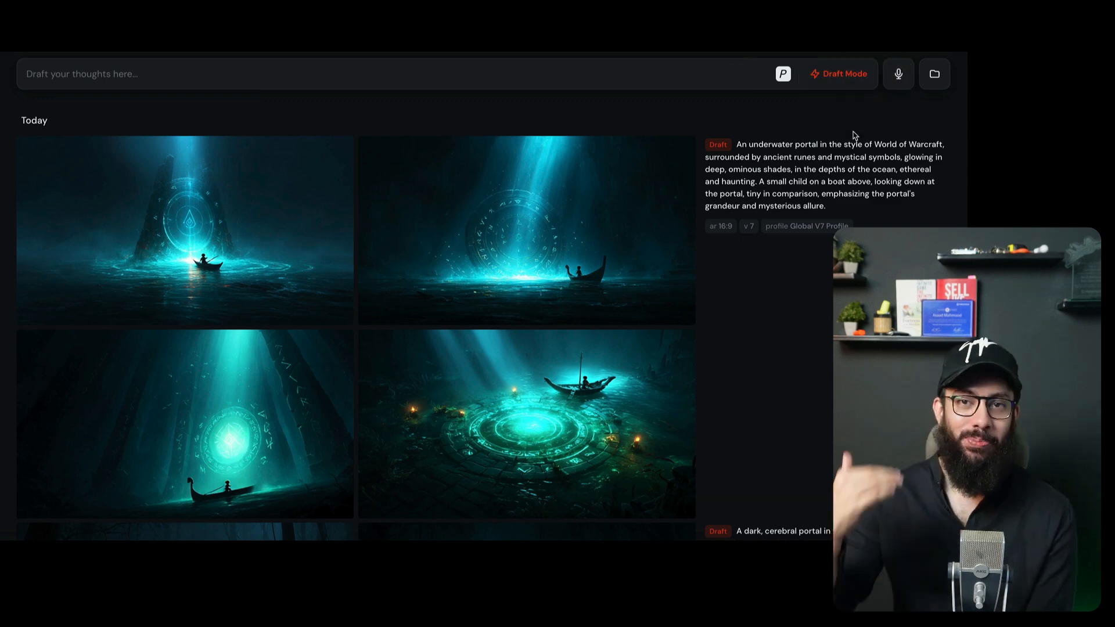
mouse_move(666, 218)
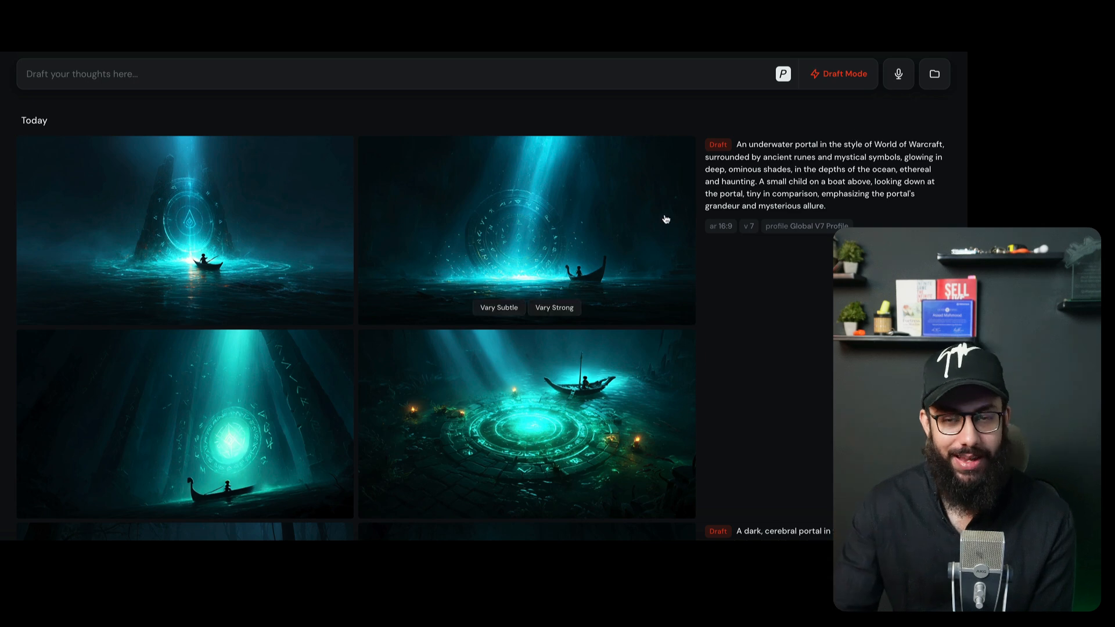
Step: Enlarge the second underwater portal draft, then close the viewer
left_click(525, 230)
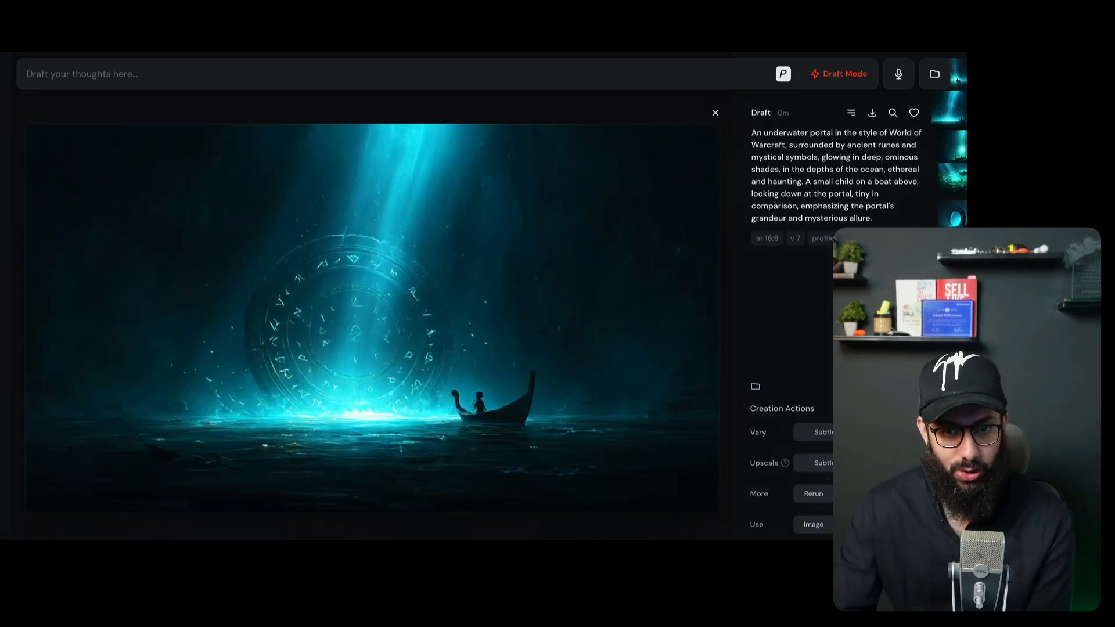
left_click(899, 409)
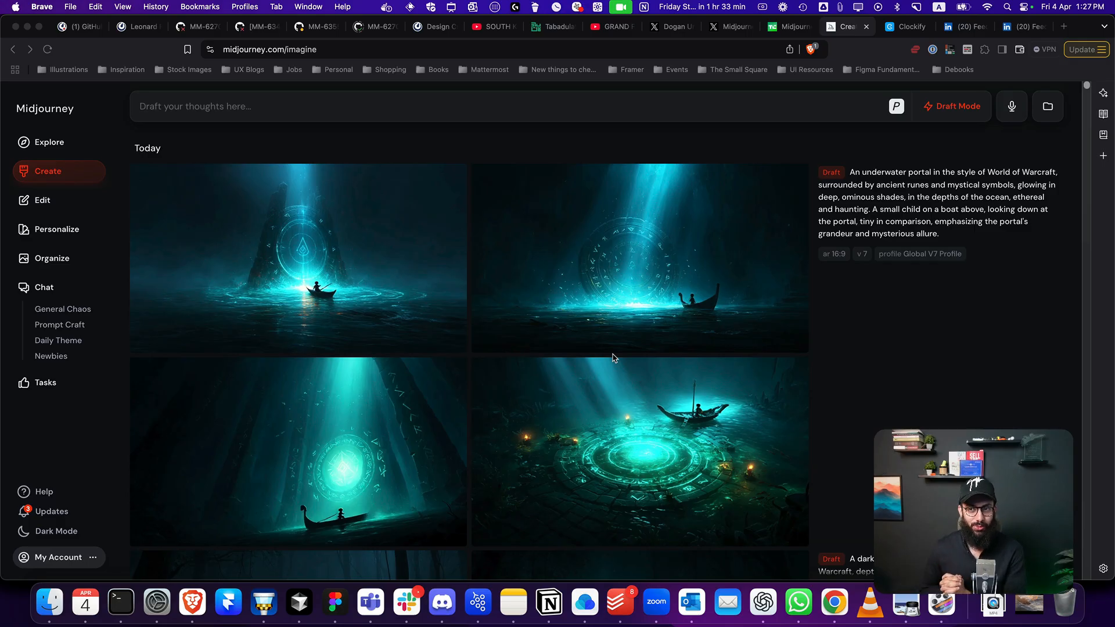
mouse_move(885, 244)
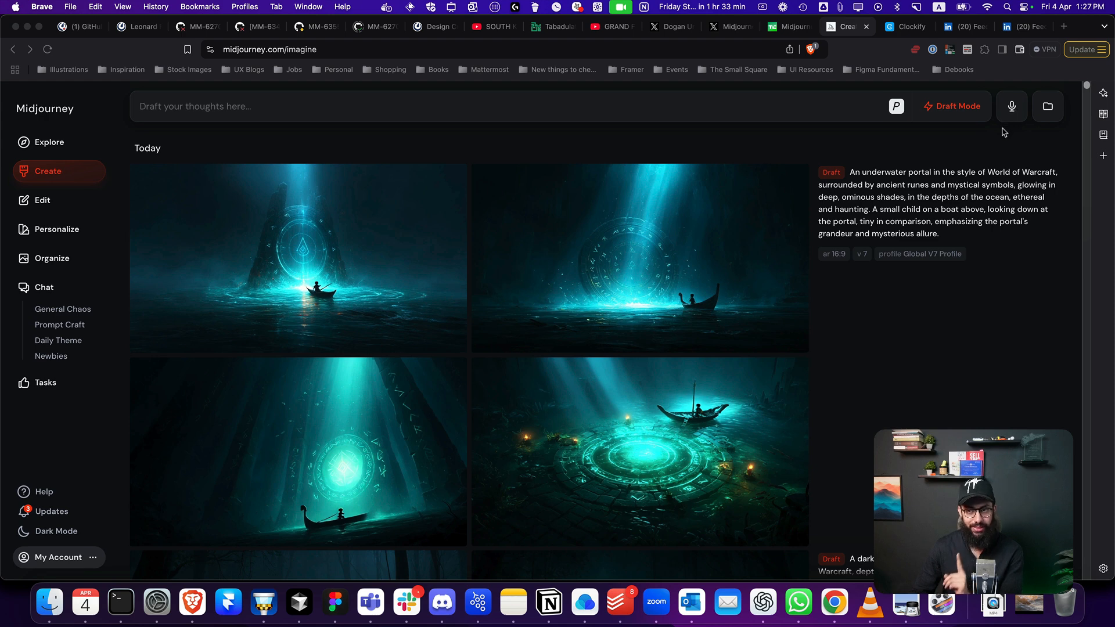
mouse_move(1010, 105)
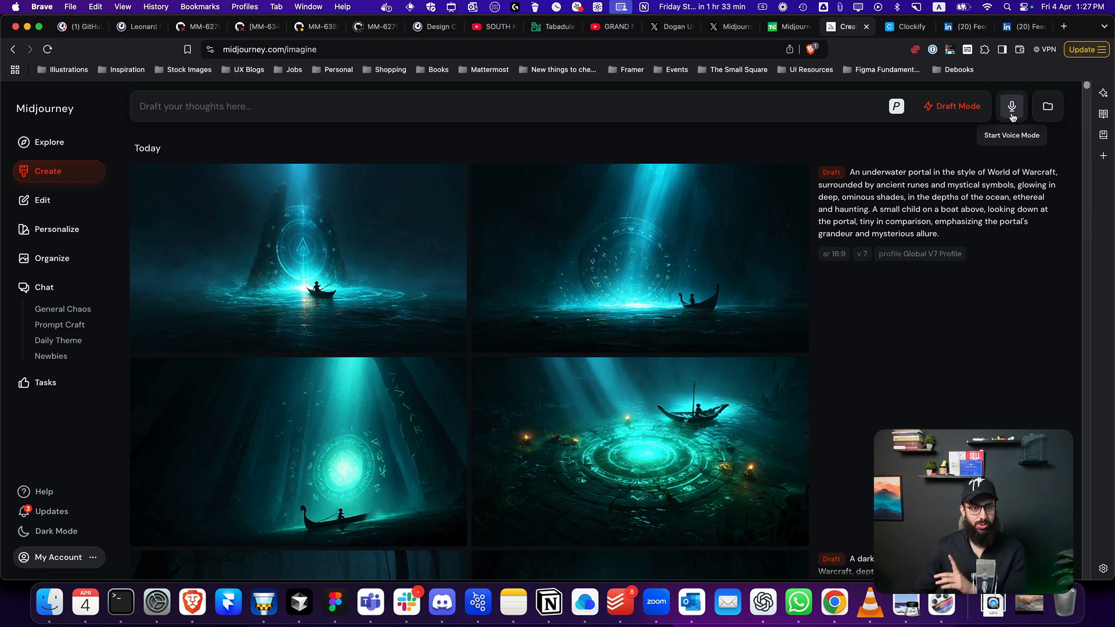
mouse_move(627, 257)
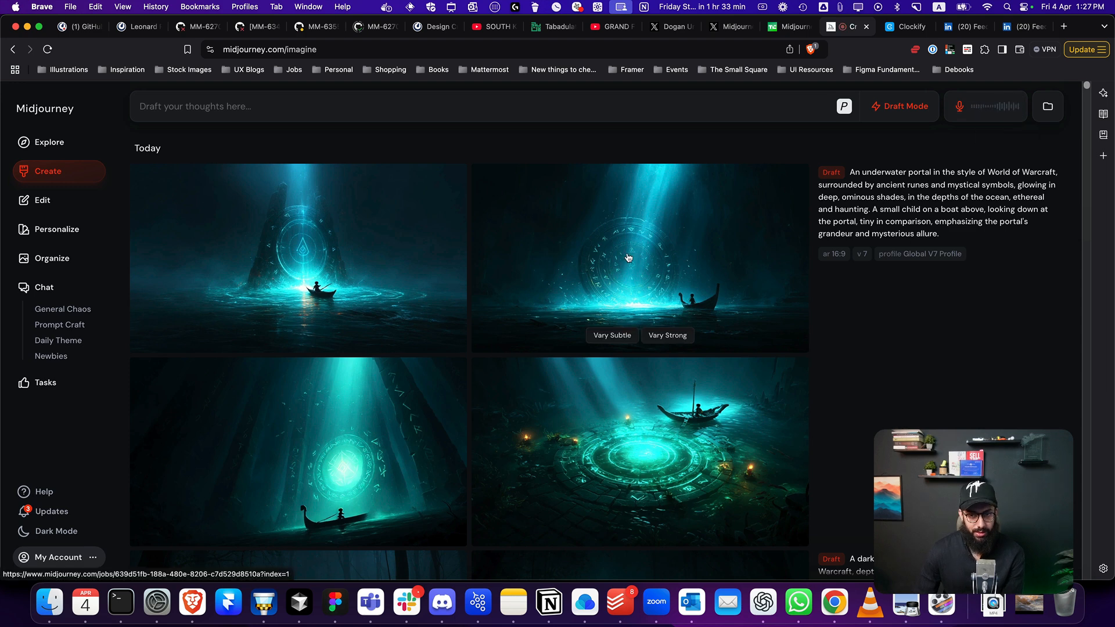
mouse_move(629, 256)
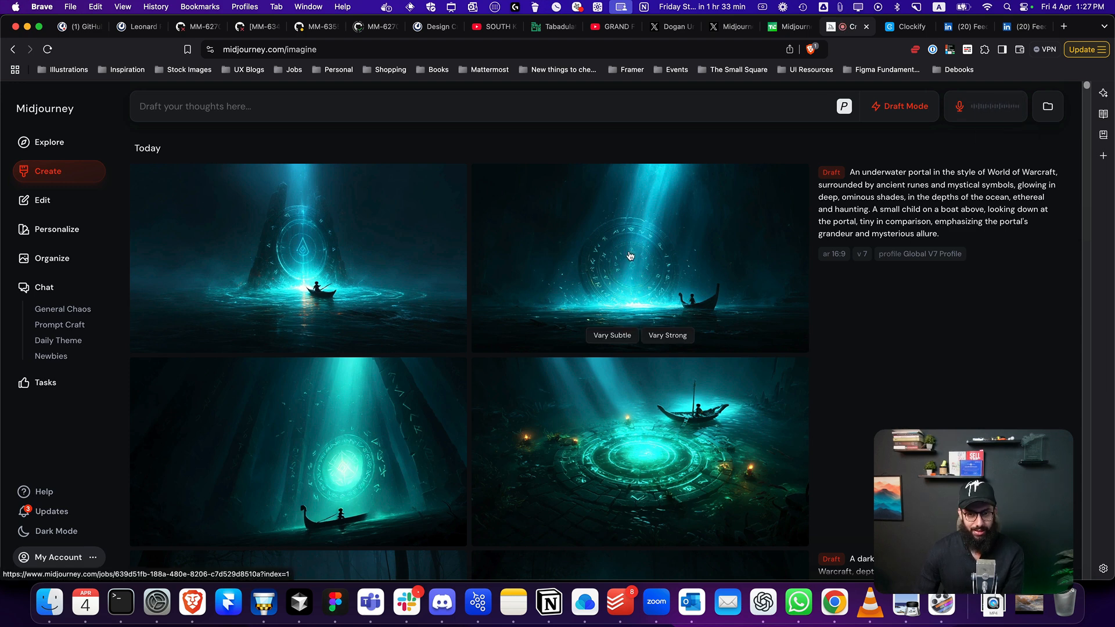
mouse_move(618, 238)
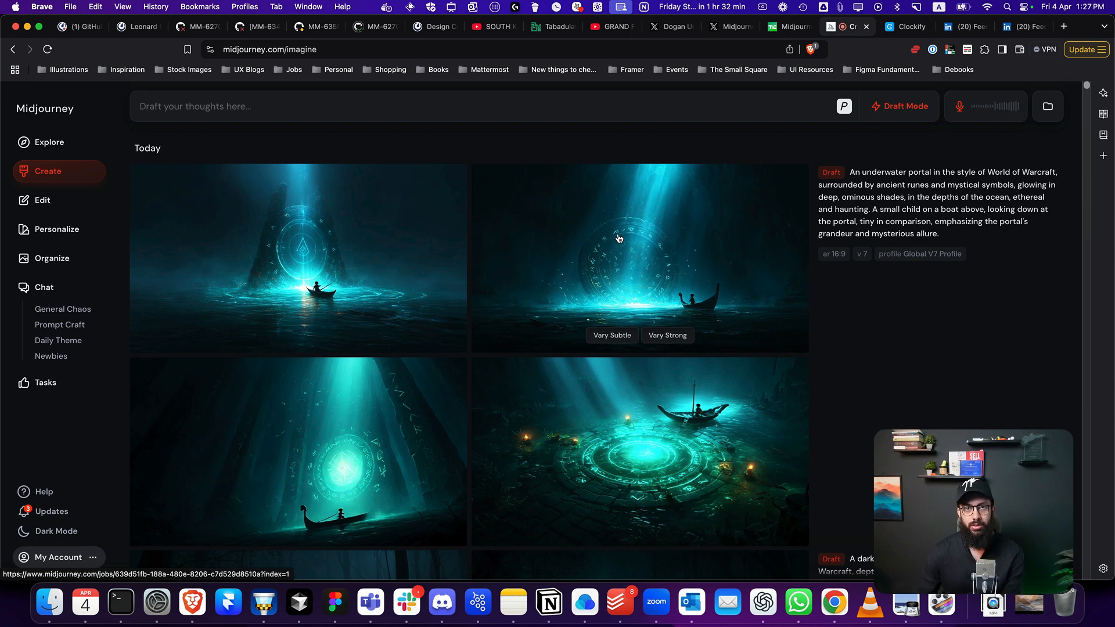
mouse_move(533, 239)
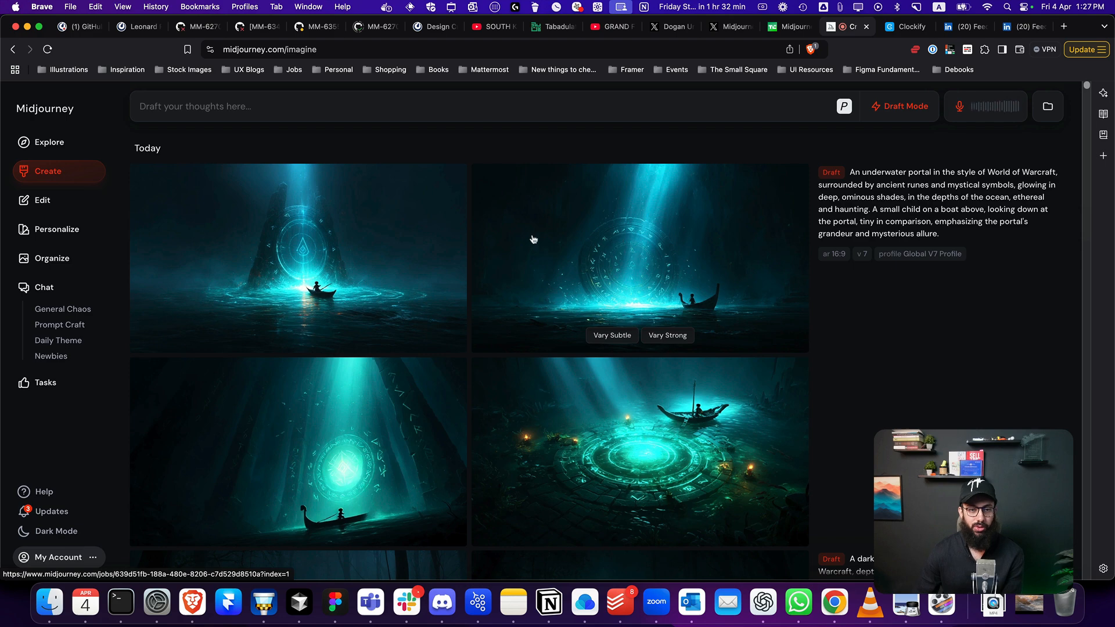
mouse_move(617, 237)
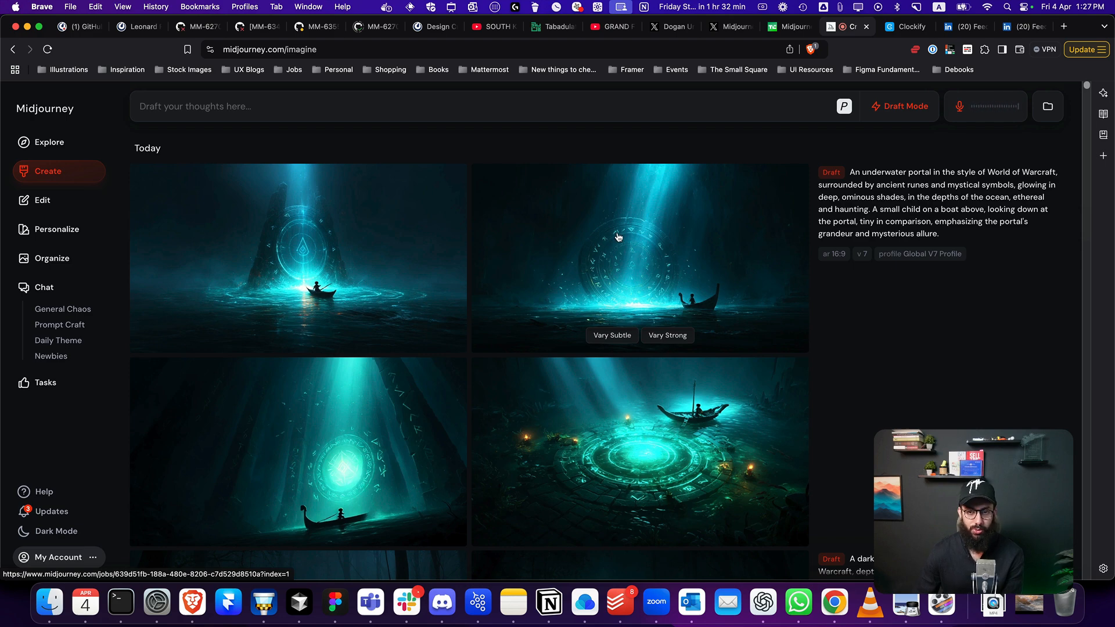
mouse_move(649, 256)
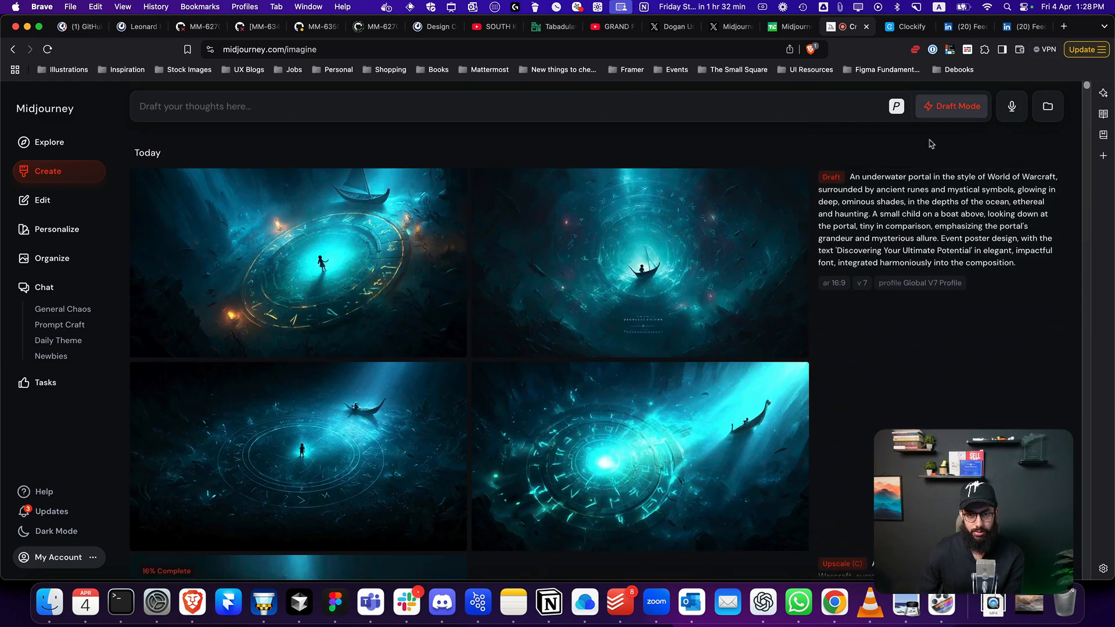
Step: Enlarge the second 'Discovering Your Ultimate Potential' poster draft, then close it
left_click(639, 263)
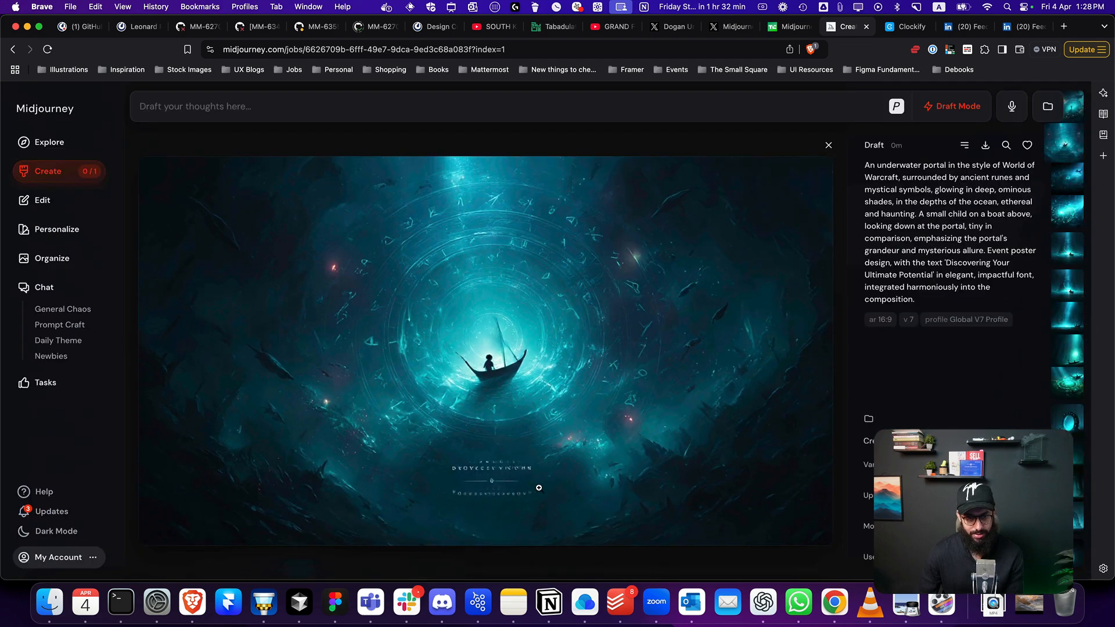
left_click(827, 145)
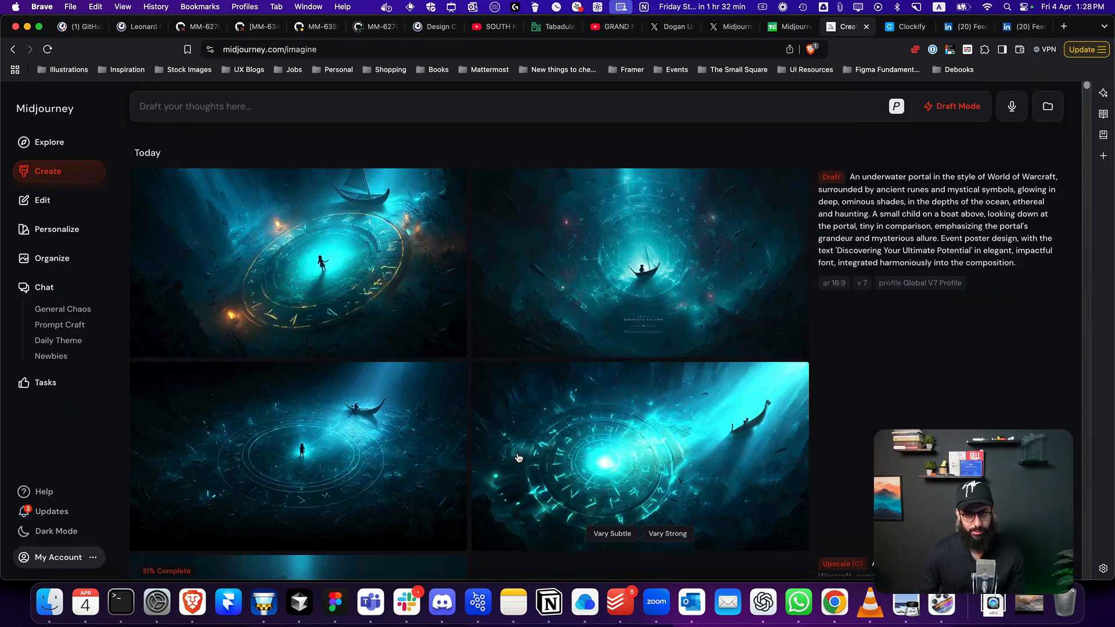
mouse_move(1010, 106)
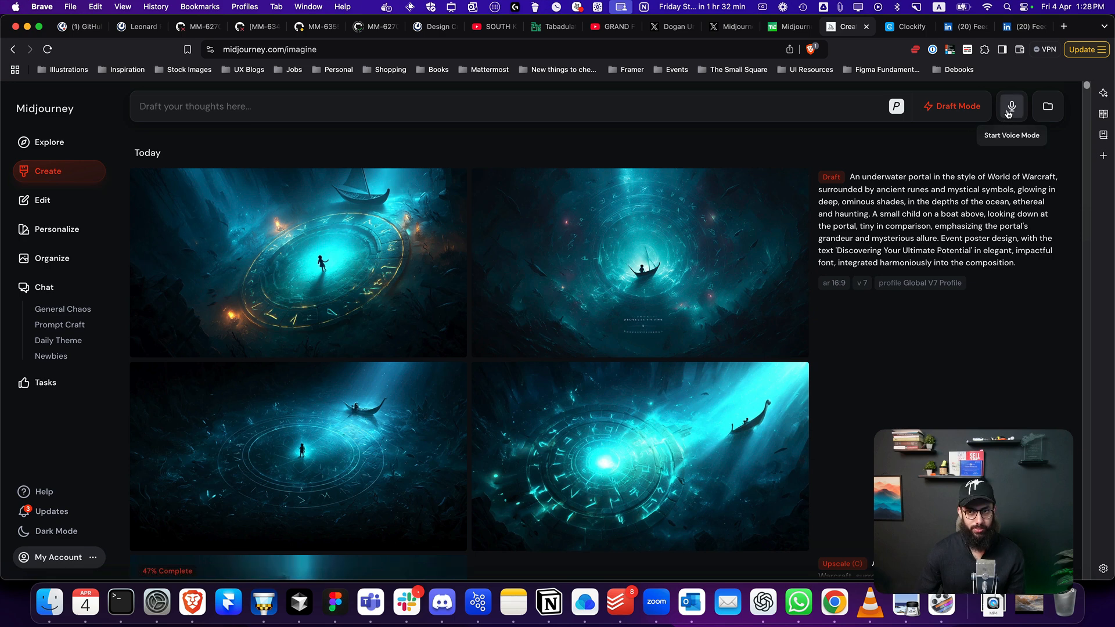
left_click(1010, 105)
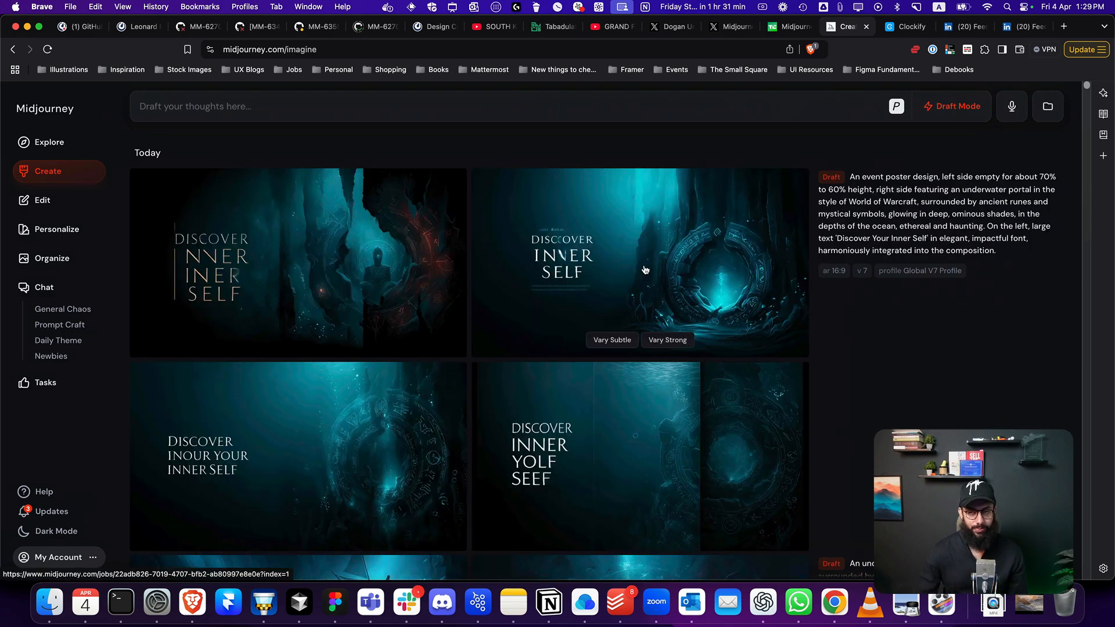
mouse_move(581, 307)
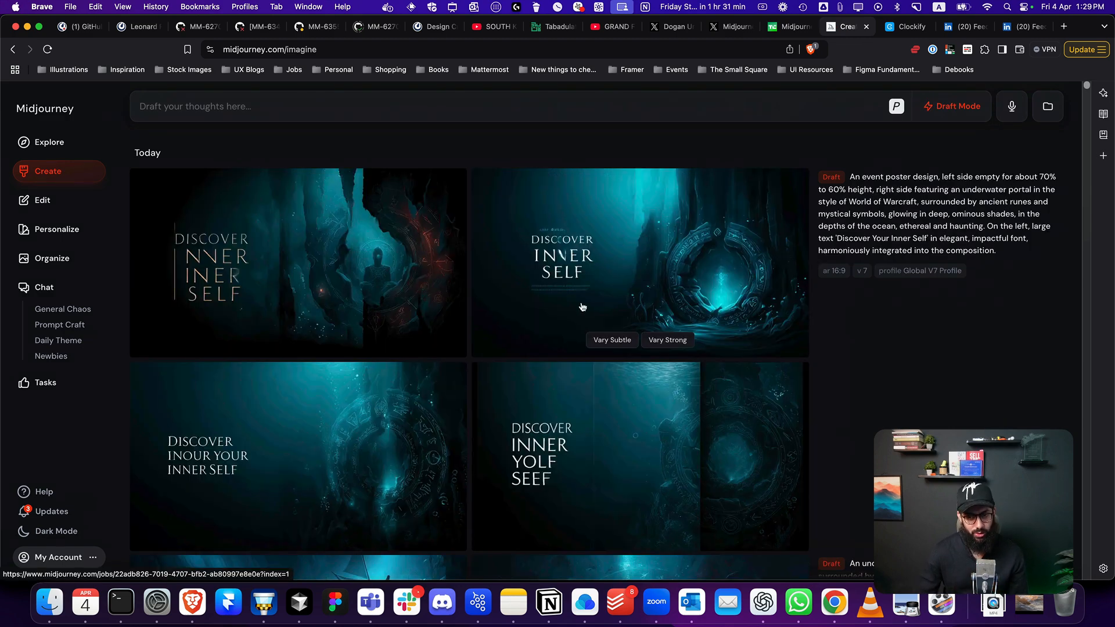
mouse_move(709, 284)
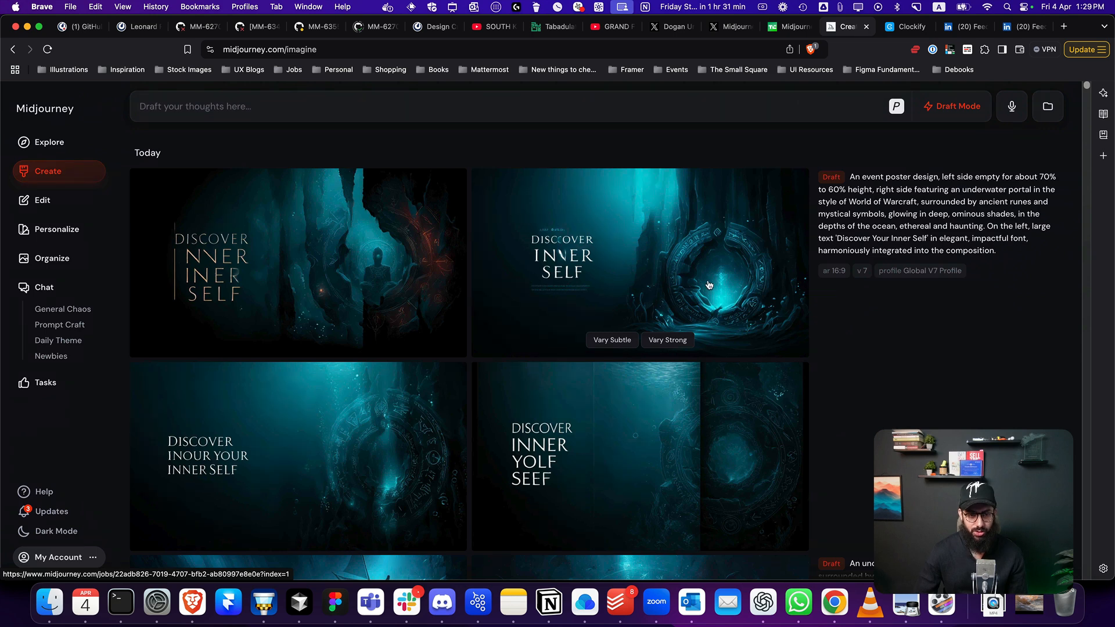
mouse_move(526, 249)
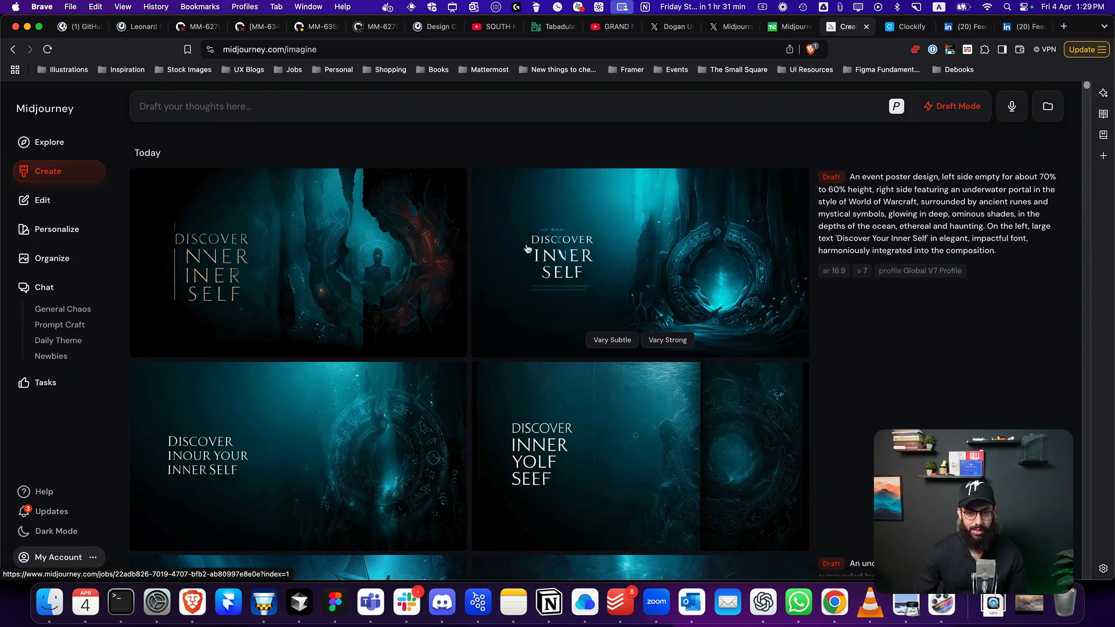
mouse_move(566, 272)
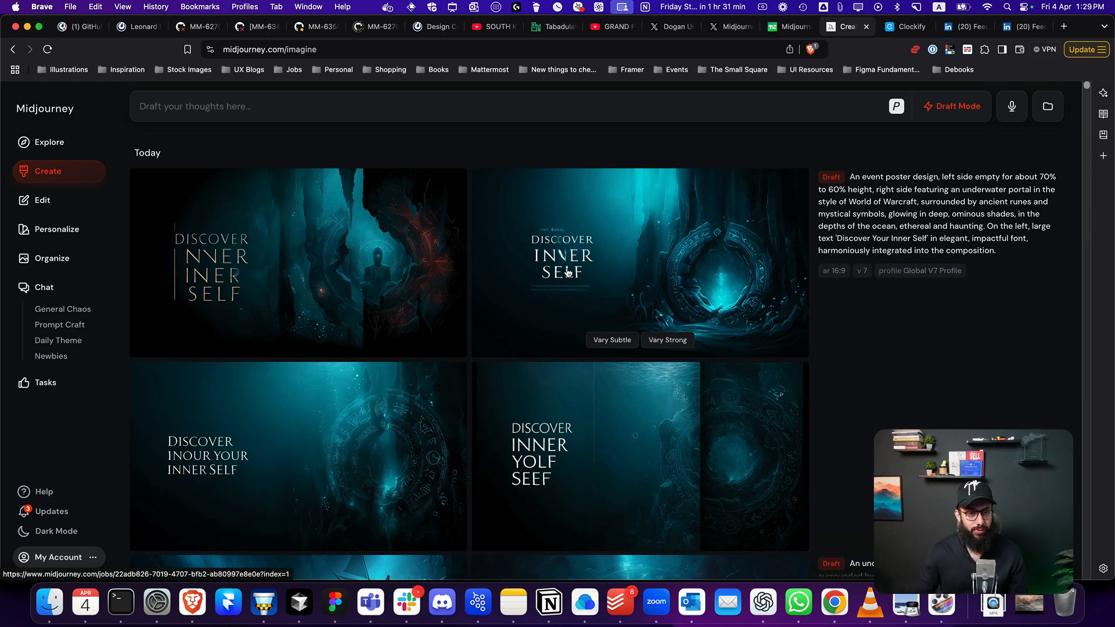
left_click(297, 261)
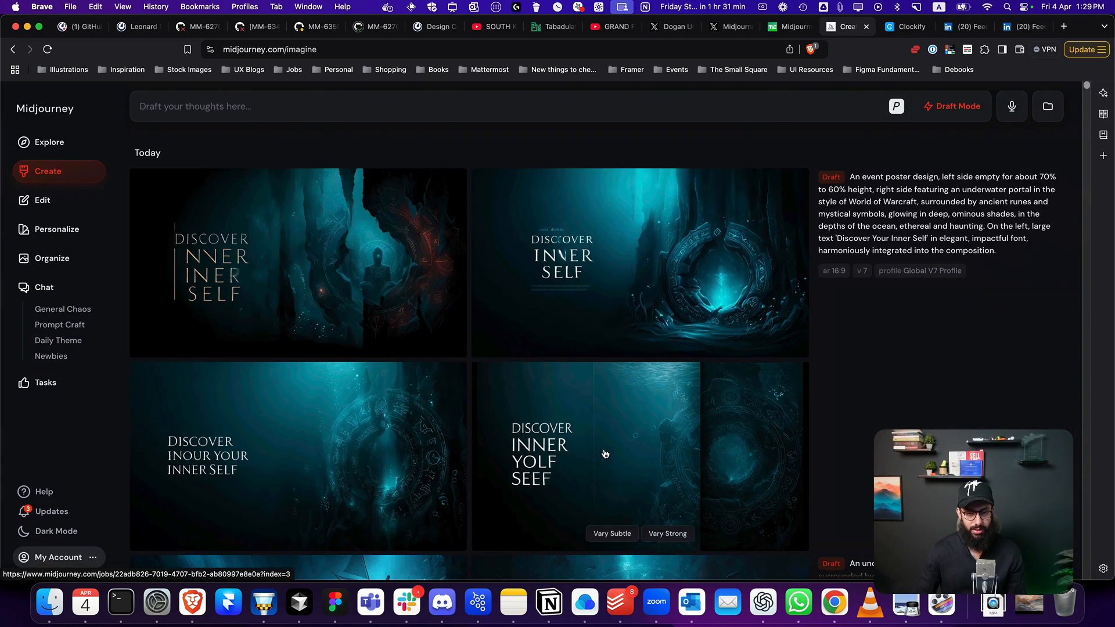
mouse_move(535, 452)
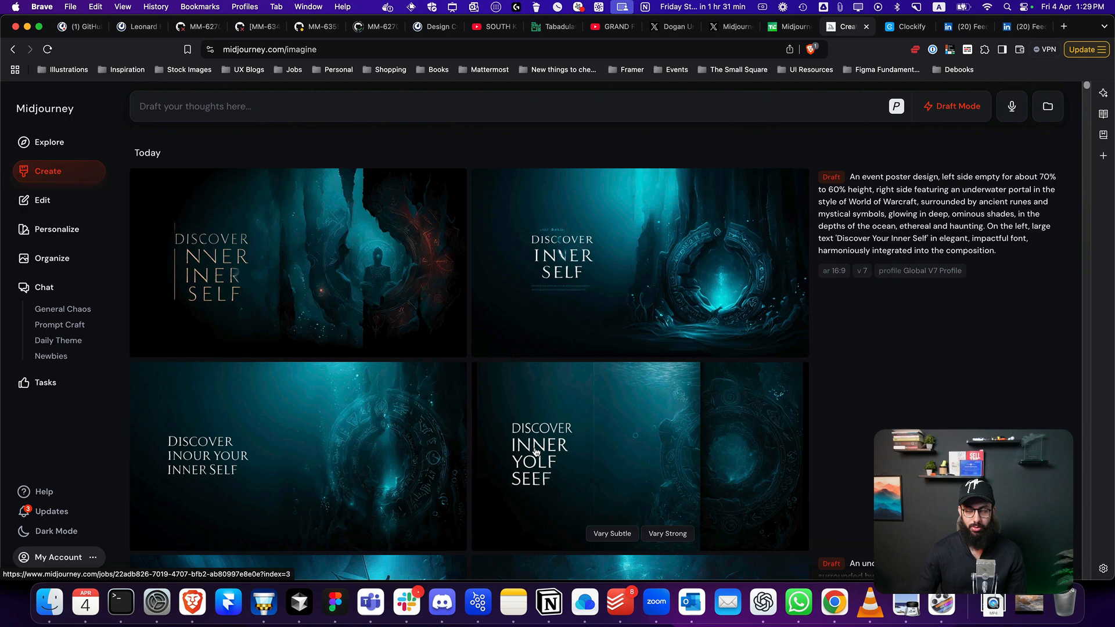